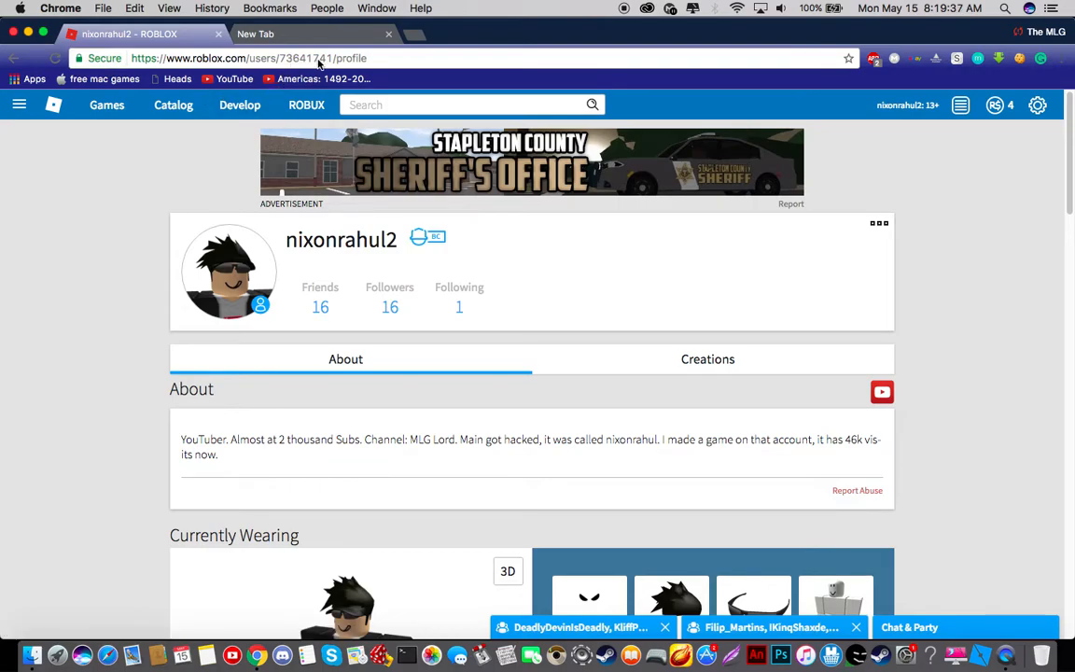
# Open and close the Roblox site navigation menu, then deselect the About description text
pyautogui.click(20, 105)
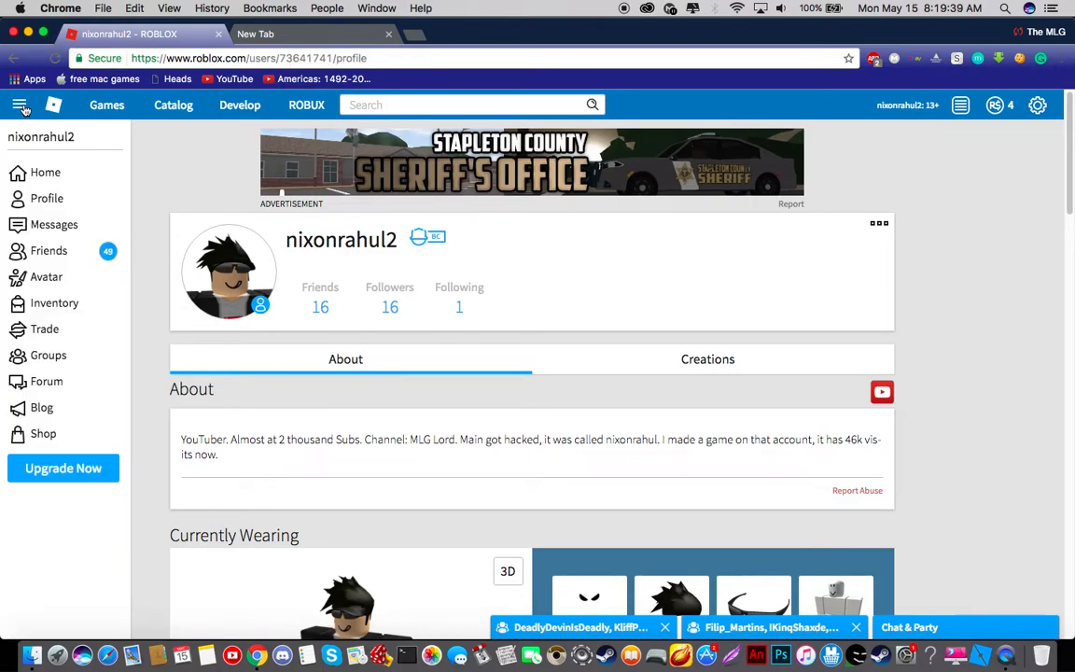
pyautogui.click(19, 105)
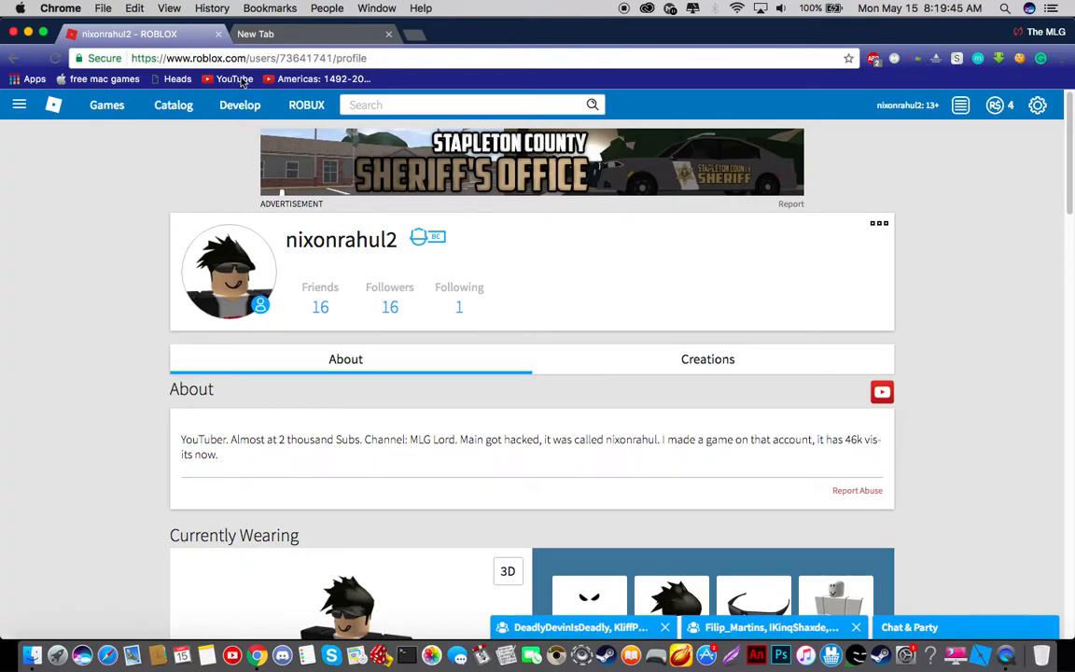
pyautogui.click(389, 34)
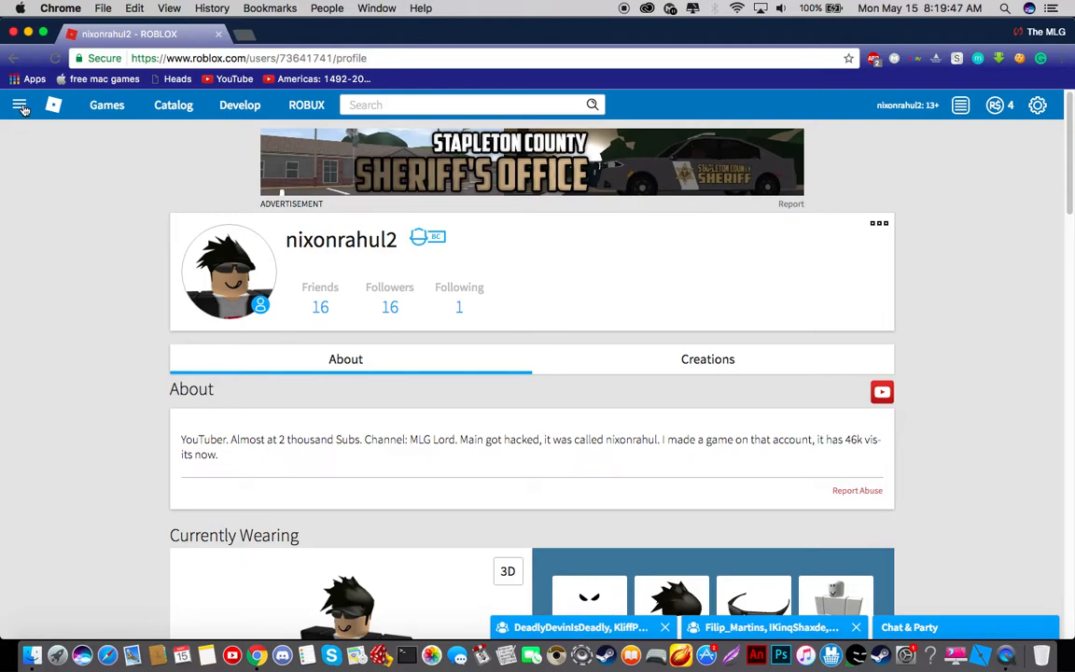
pyautogui.moveTo(43, 414)
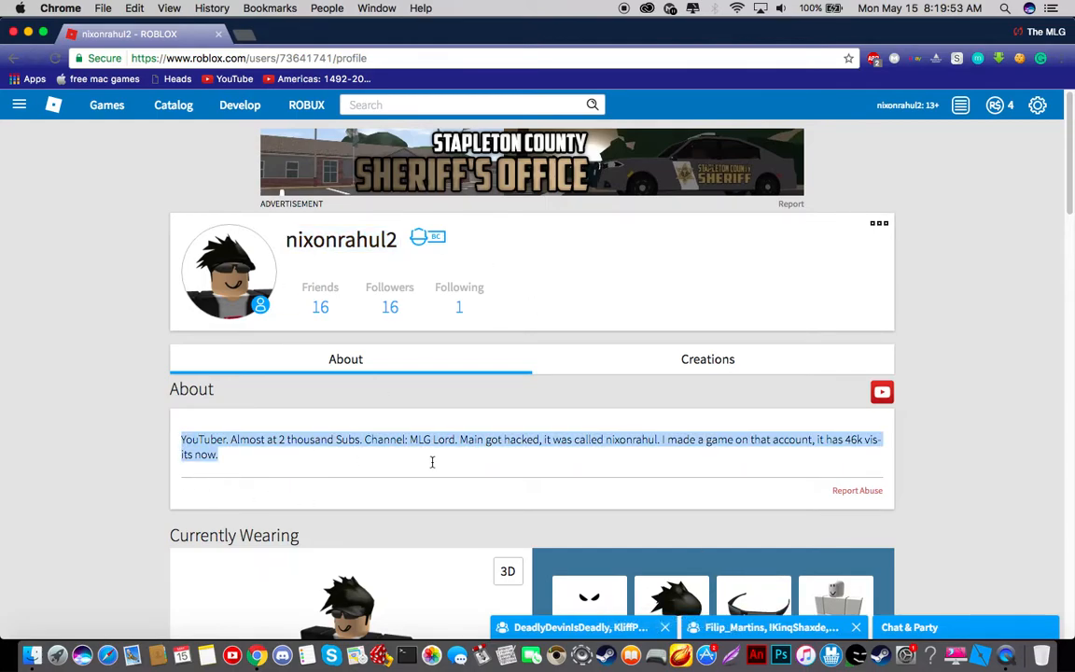
pyautogui.click(578, 446)
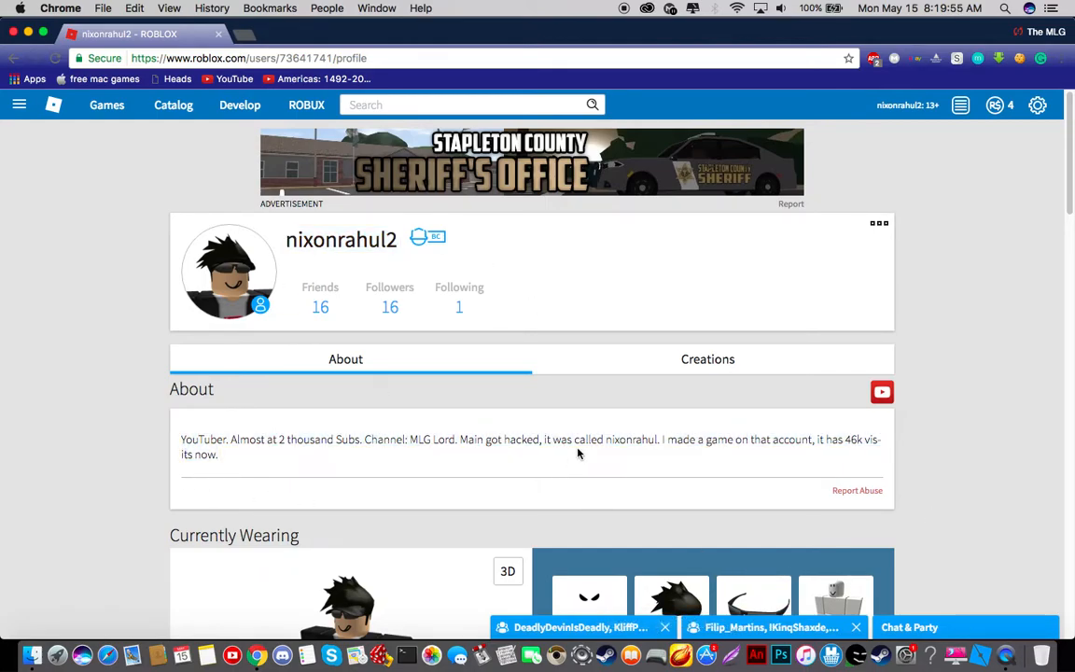
# Scroll the page, then go to Buy ROBUX with its Starter Kit and Super Value packs
pyautogui.scroll(-3)
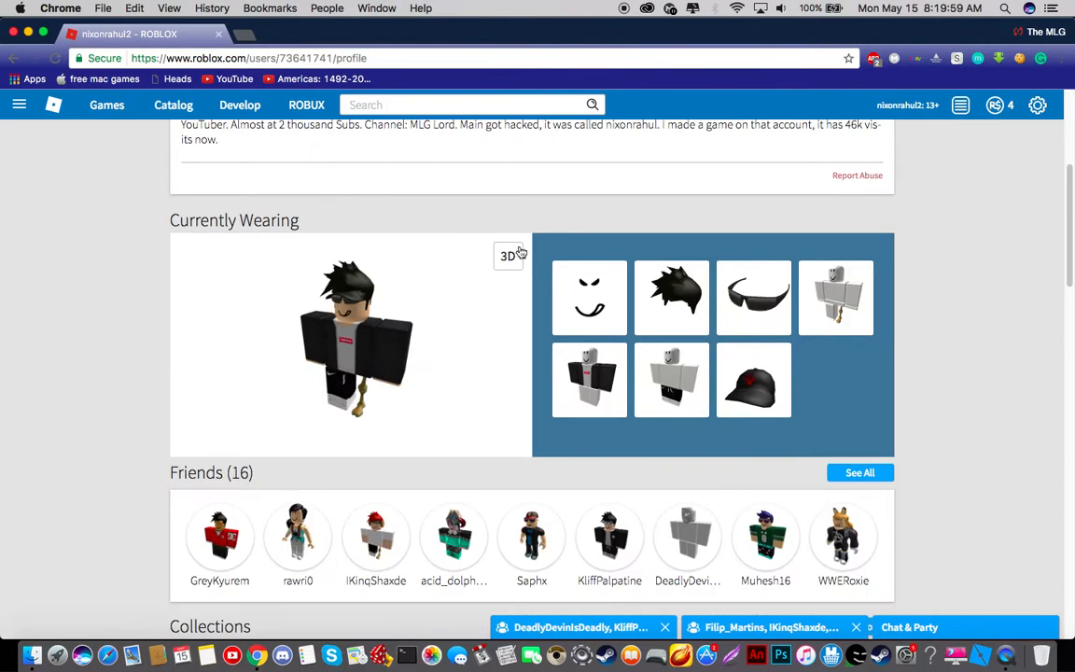
pyautogui.scroll(-3)
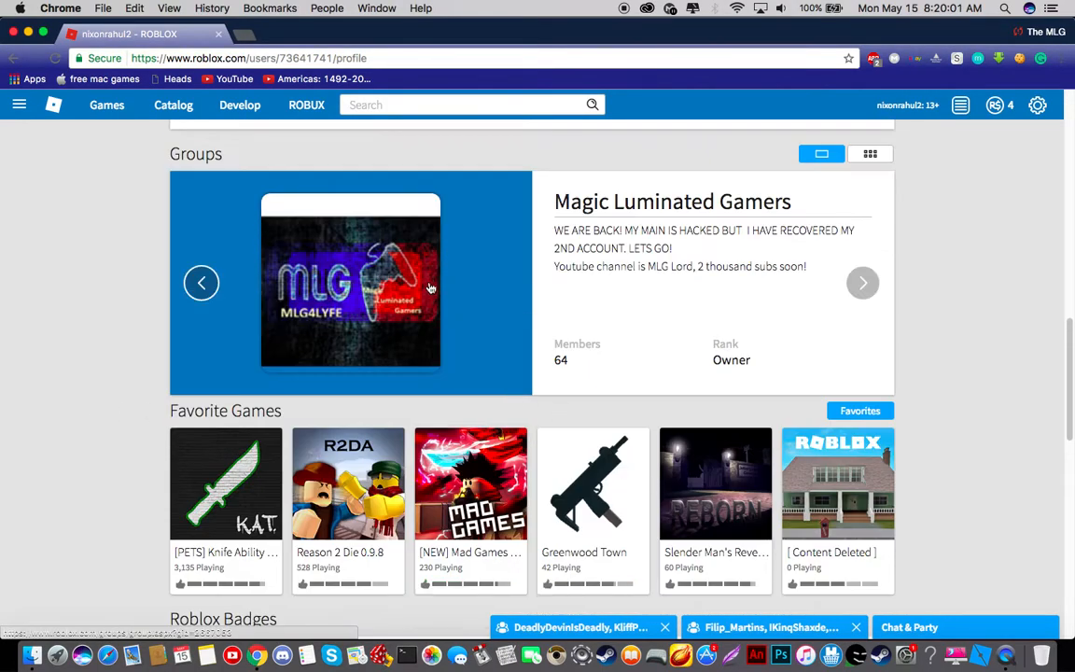
pyautogui.scroll(-3)
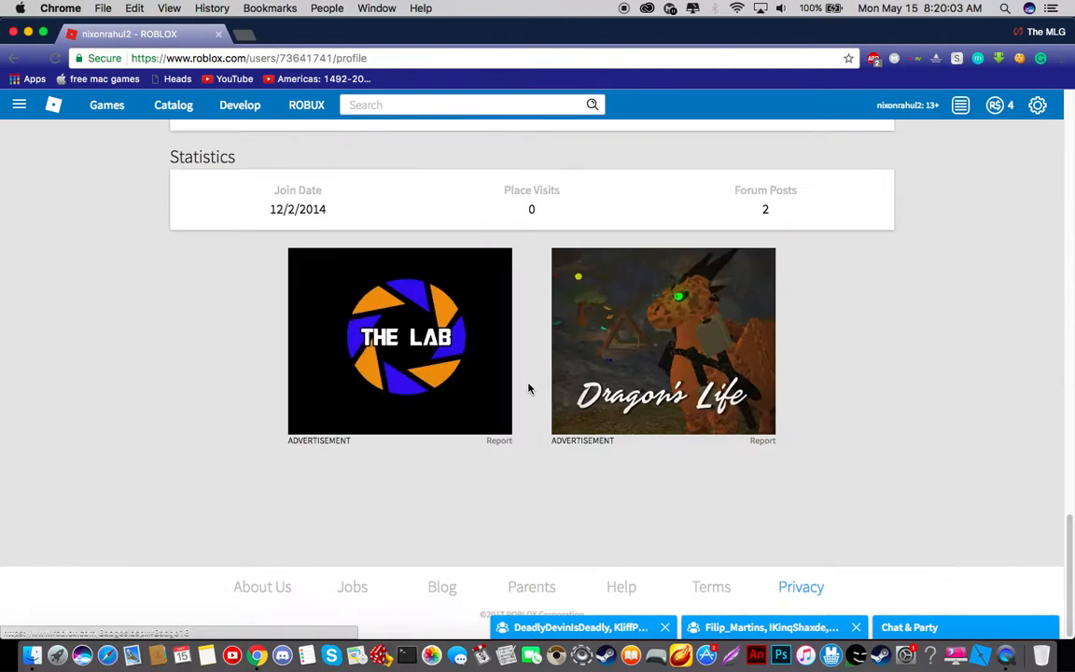
pyautogui.scroll(3)
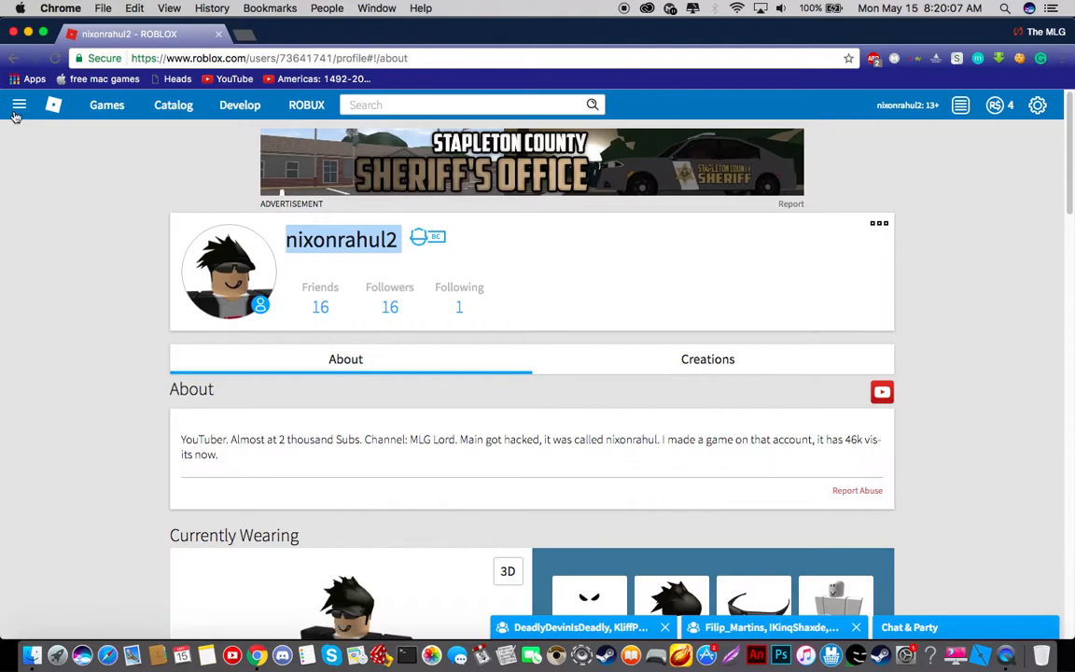
pyautogui.click(433, 236)
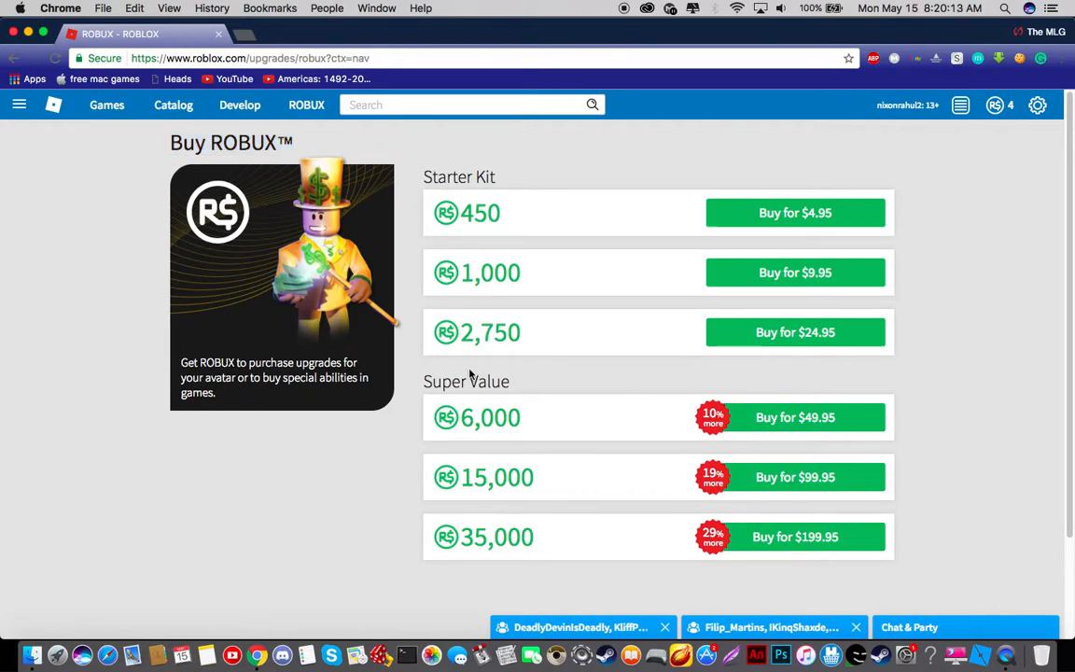
pyautogui.moveTo(341, 194)
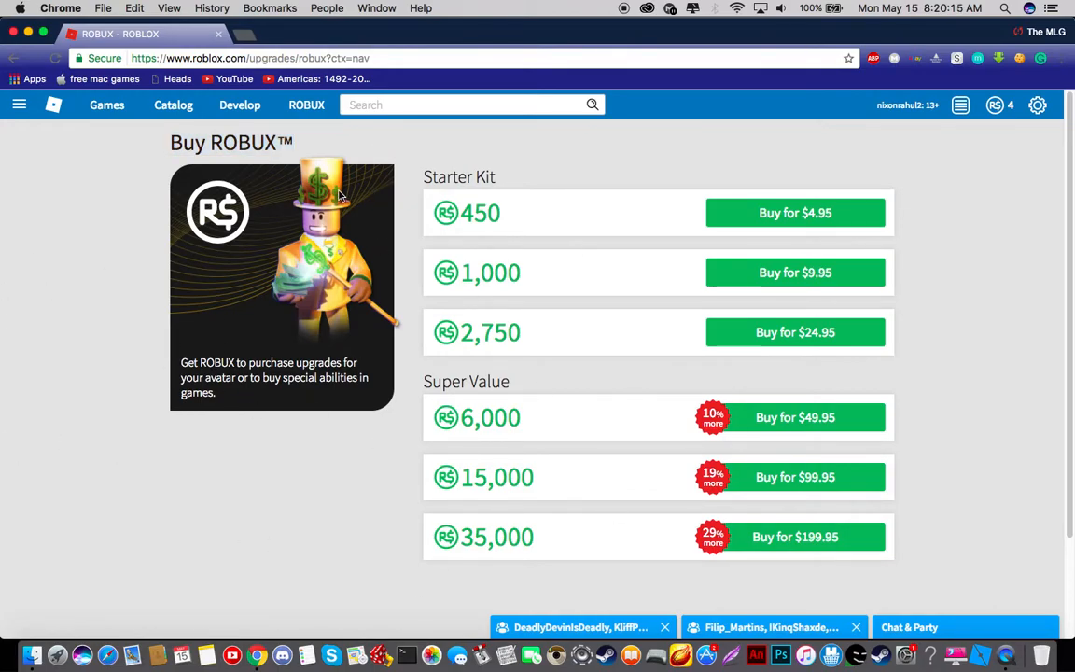
pyautogui.moveTo(605, 391)
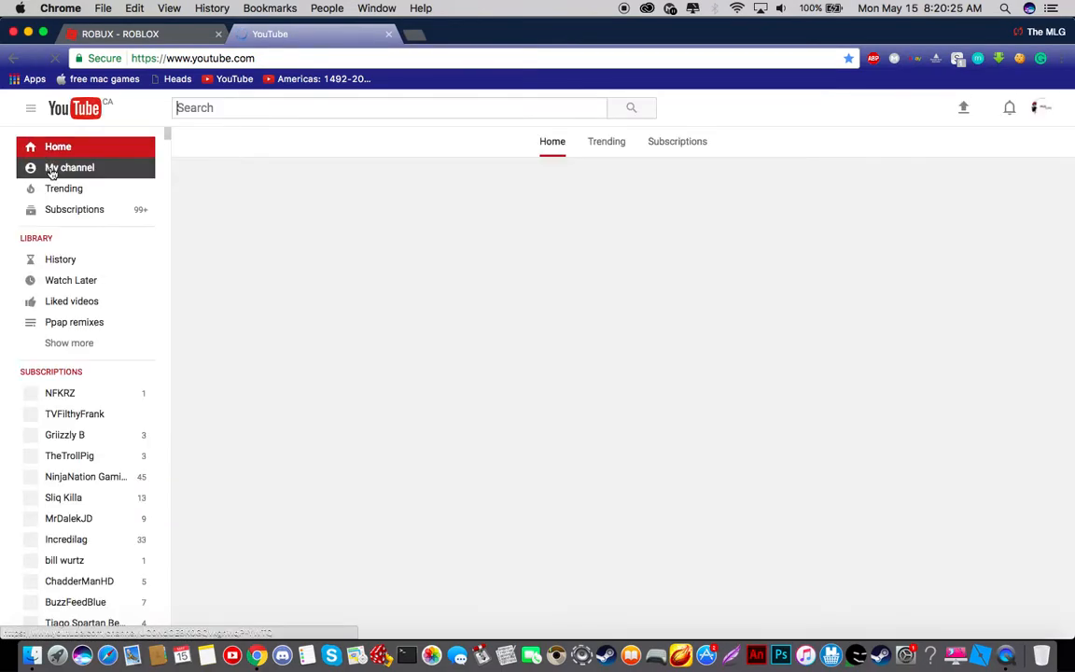
pyautogui.moveTo(663, 164)
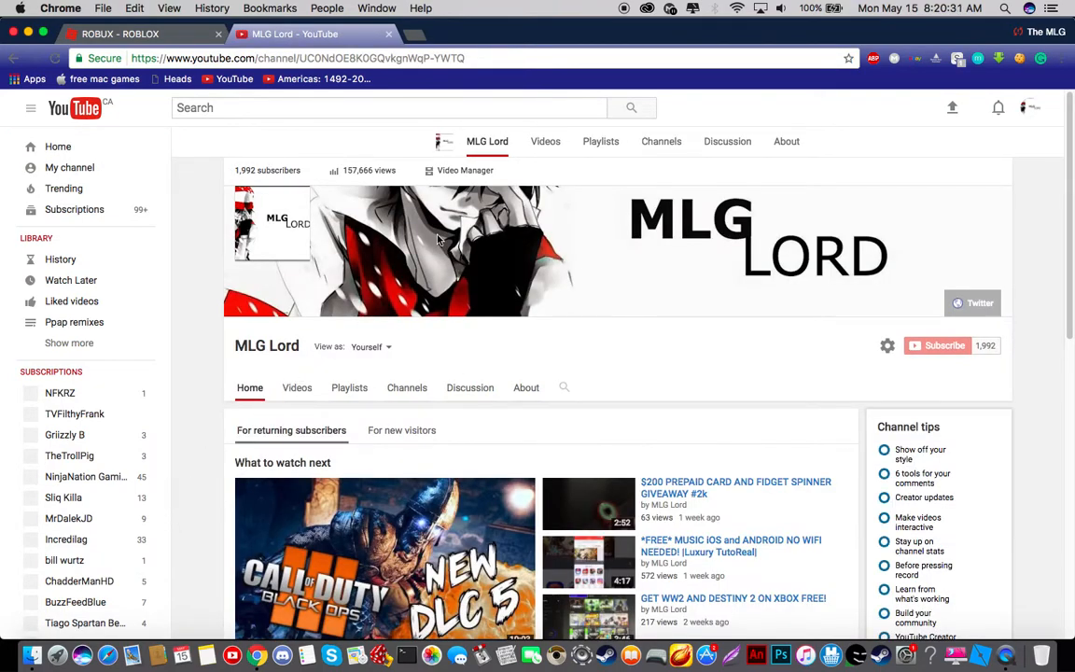
# Go to My channel to show the MLG Lord channel's home section and uploads
pyautogui.click(296, 357)
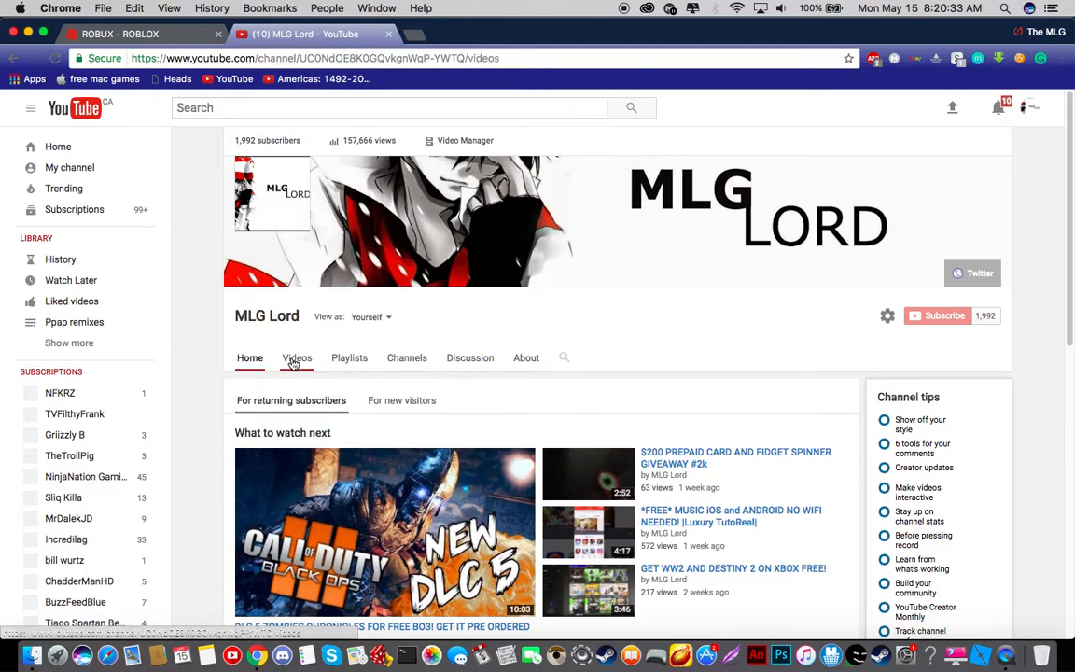
# Show the MLG Lord channel's full video list and scroll through it
pyautogui.click(297, 357)
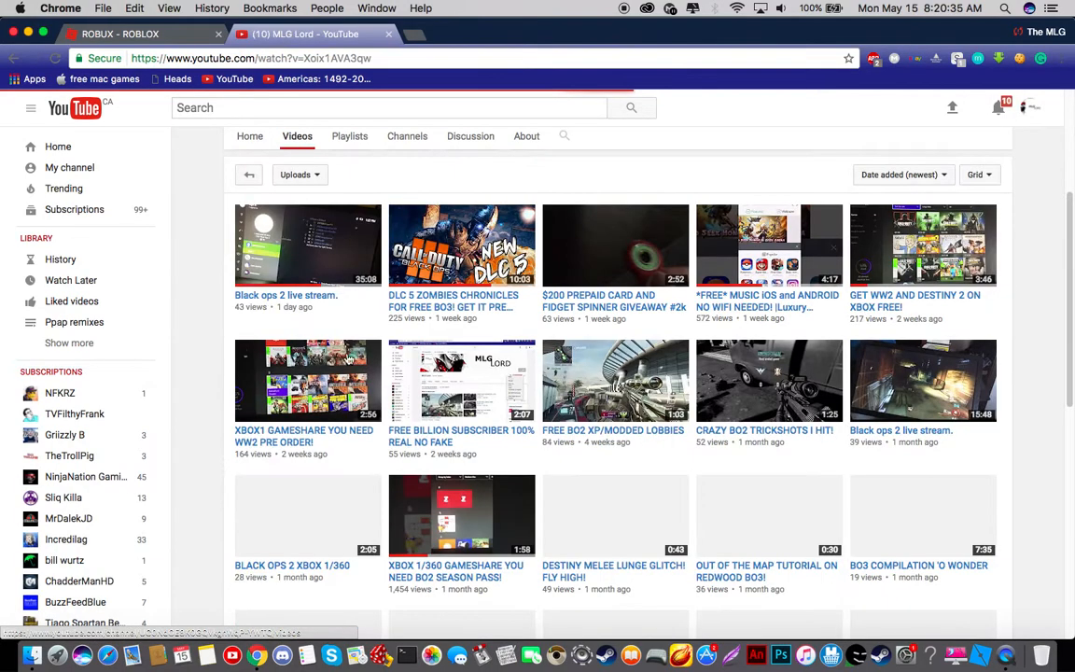
pyautogui.scroll(-3)
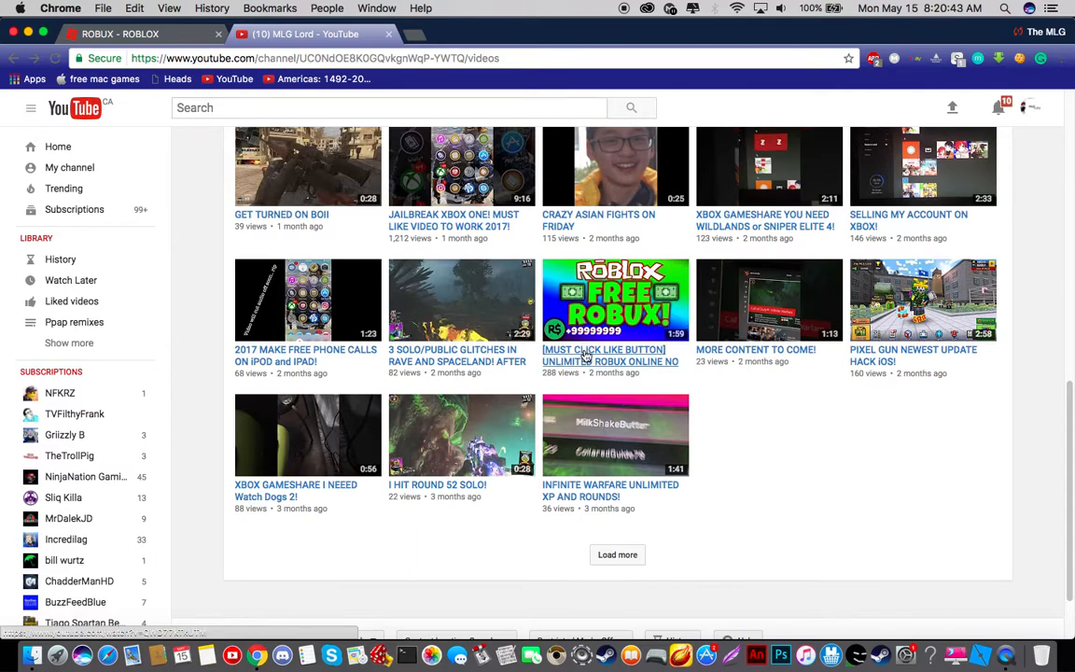
pyautogui.scroll(-3)
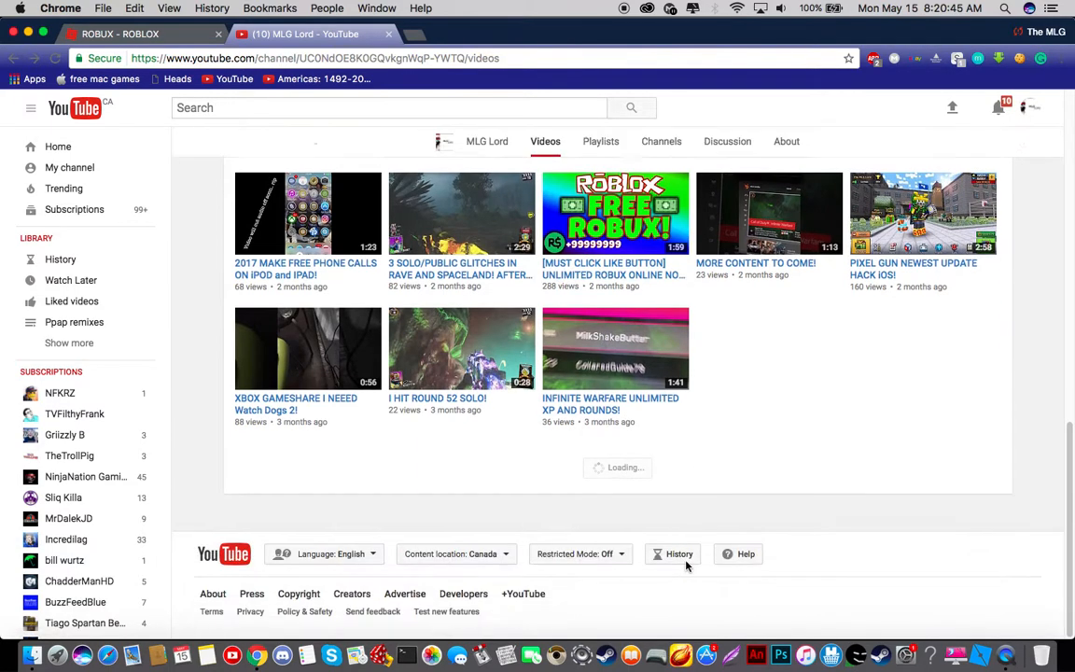
pyautogui.scroll(-3)
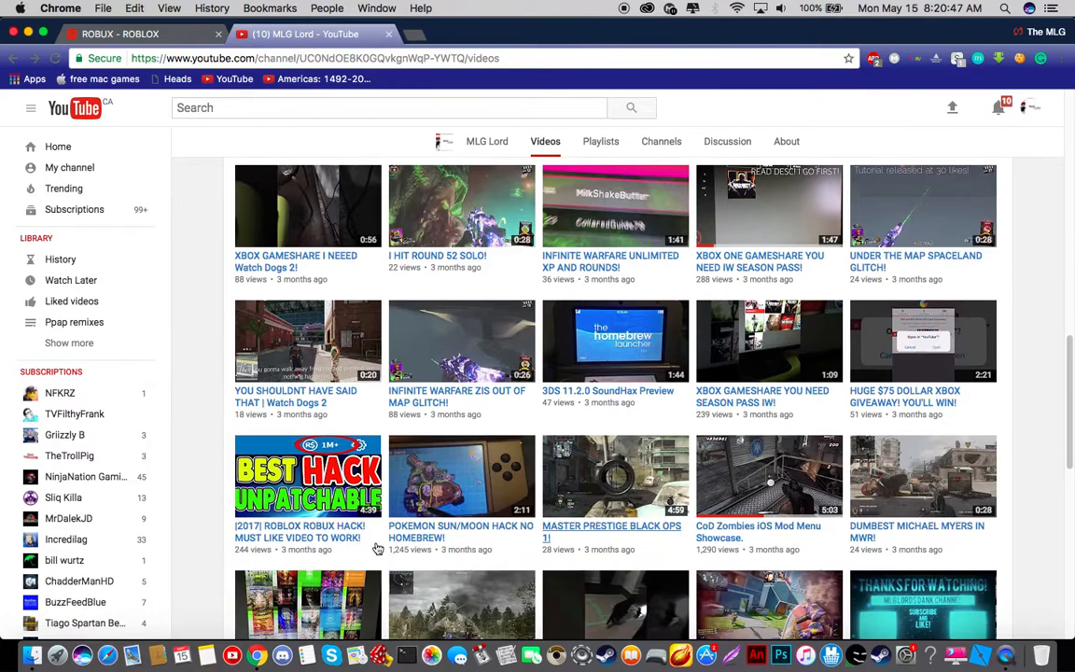
pyautogui.scroll(-3)
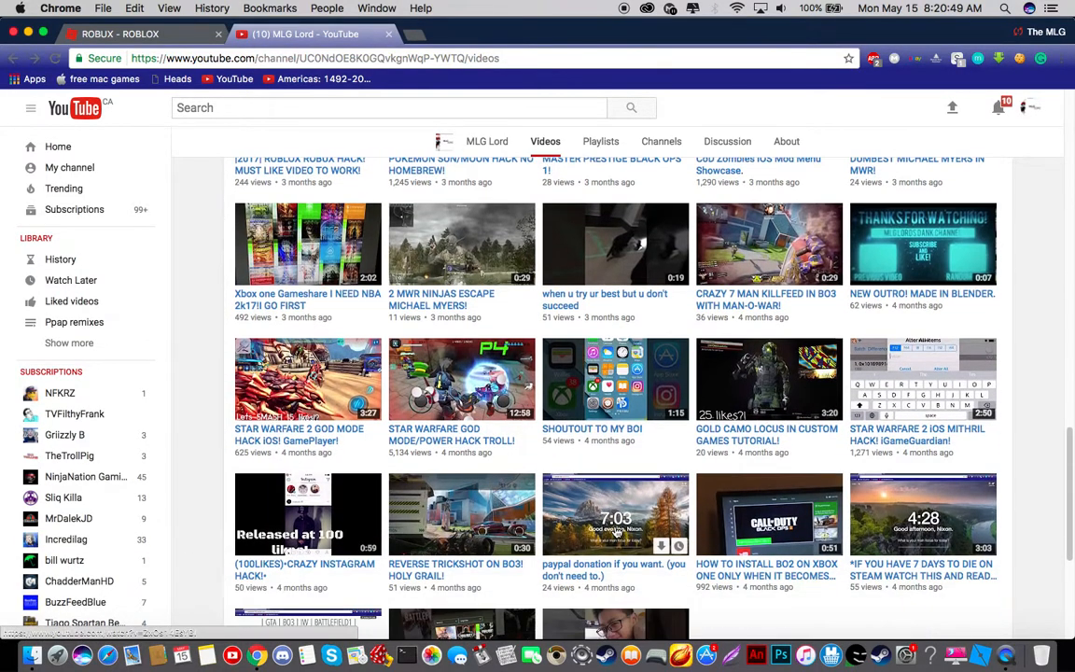
pyautogui.scroll(3)
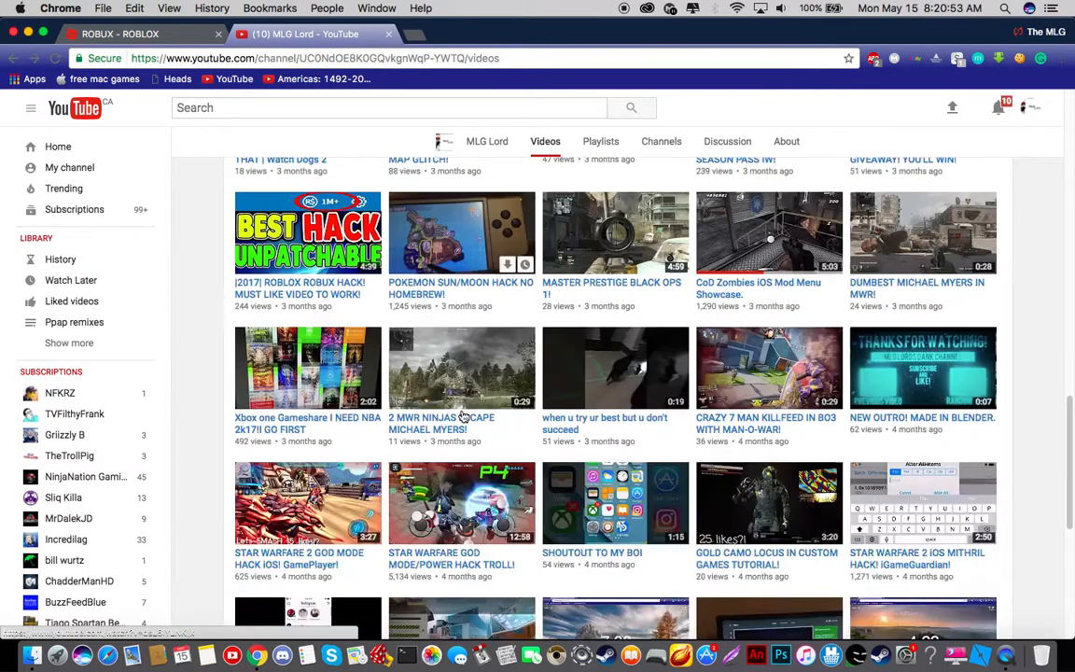
pyautogui.scroll(-3)
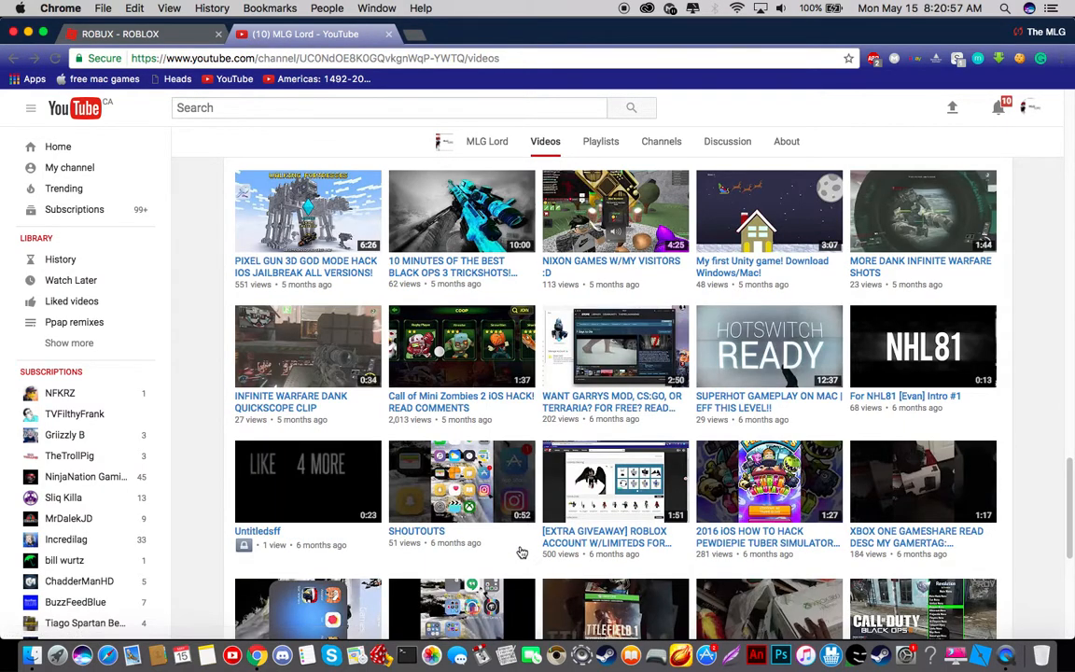
pyautogui.scroll(-3)
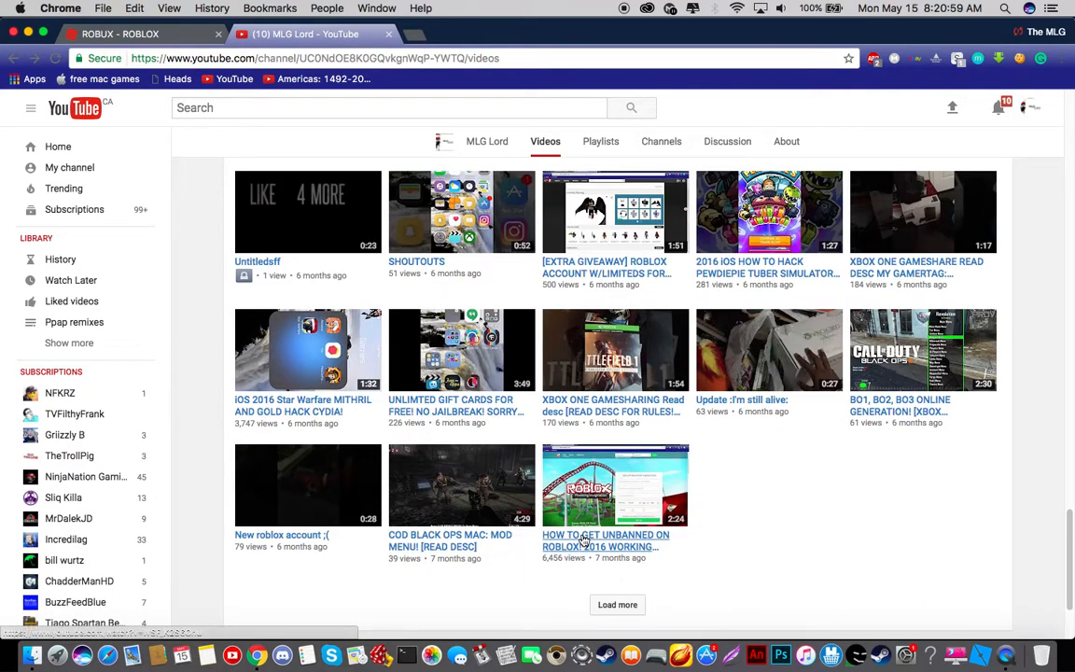
# Load more channel videos twice, then open pastebin.com/HFPyENGs in a new tab
pyautogui.click(617, 605)
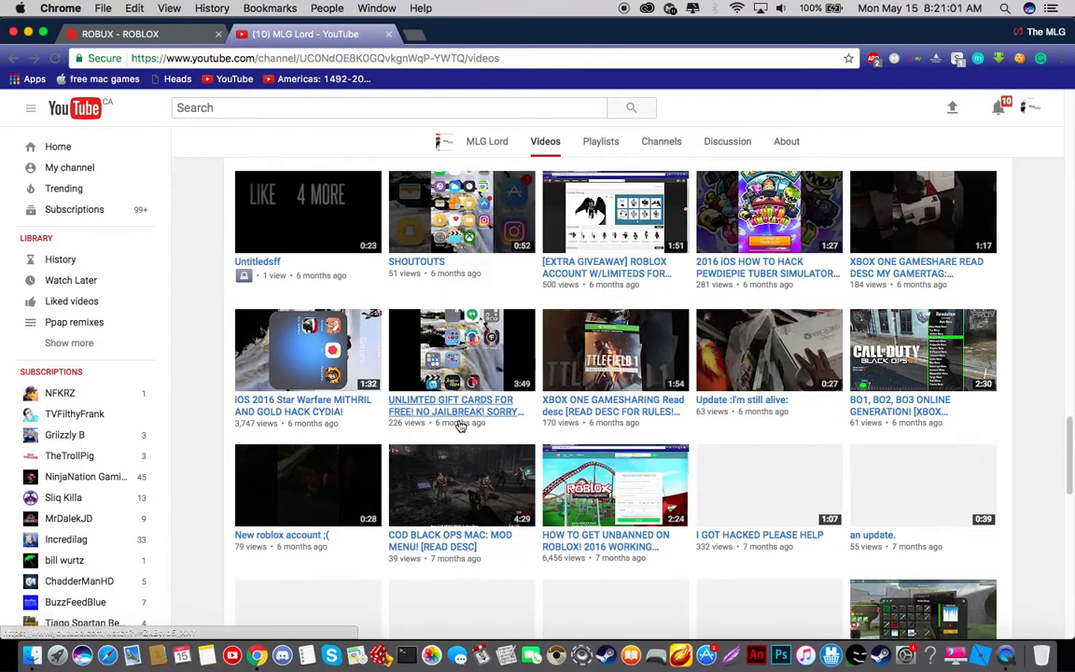
pyautogui.scroll(-3)
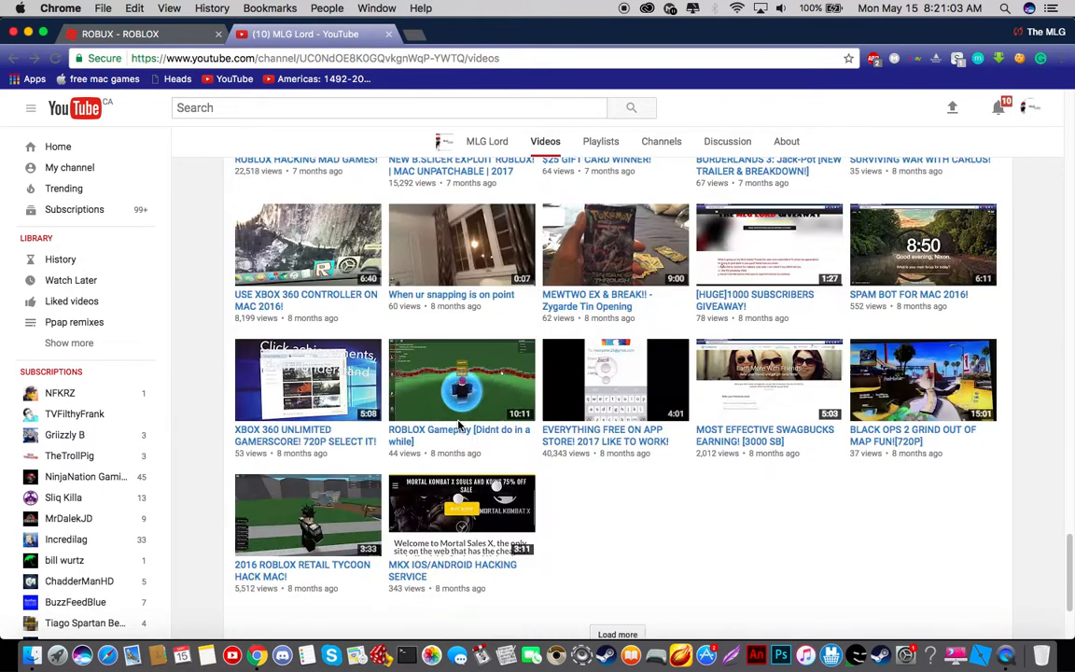
pyautogui.scroll(-3)
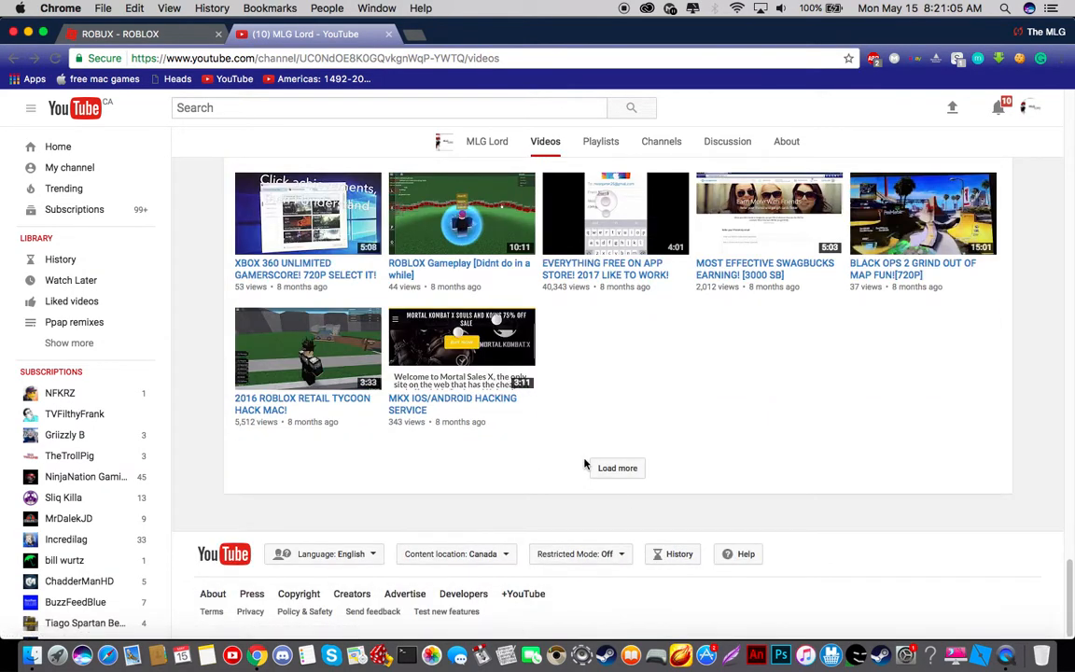
pyautogui.click(617, 467)
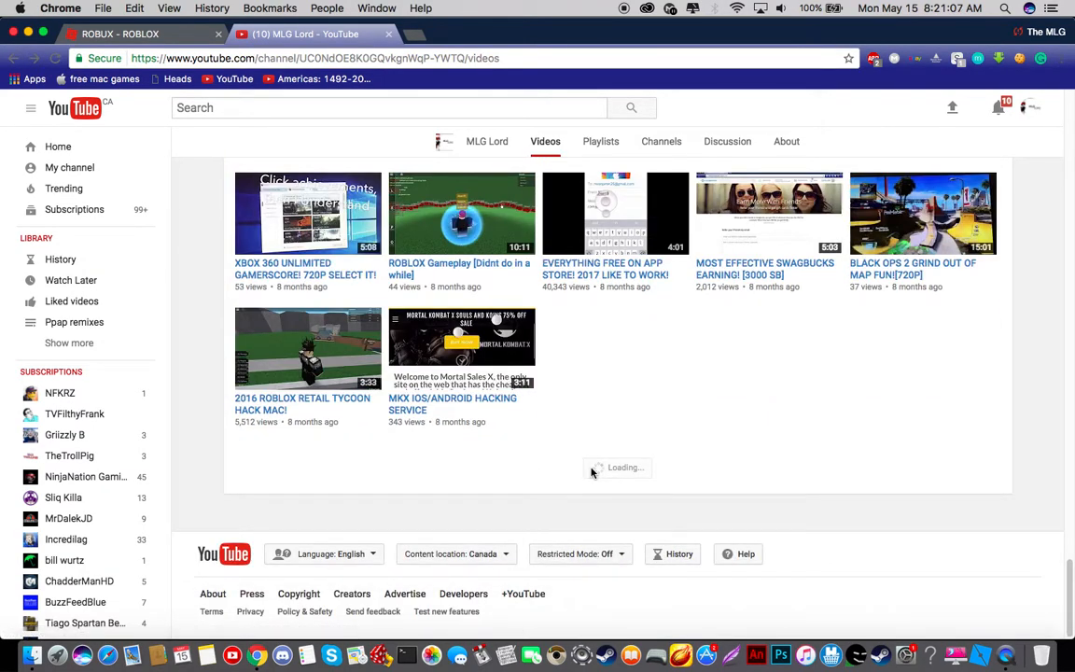
pyautogui.scroll(-3)
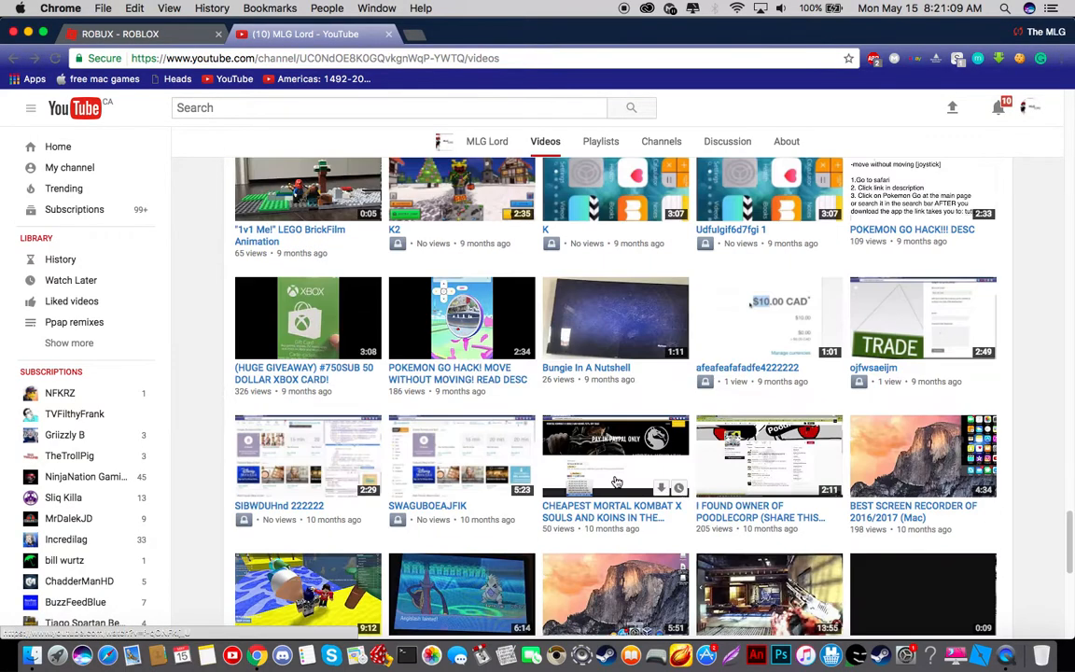
pyautogui.scroll(-3)
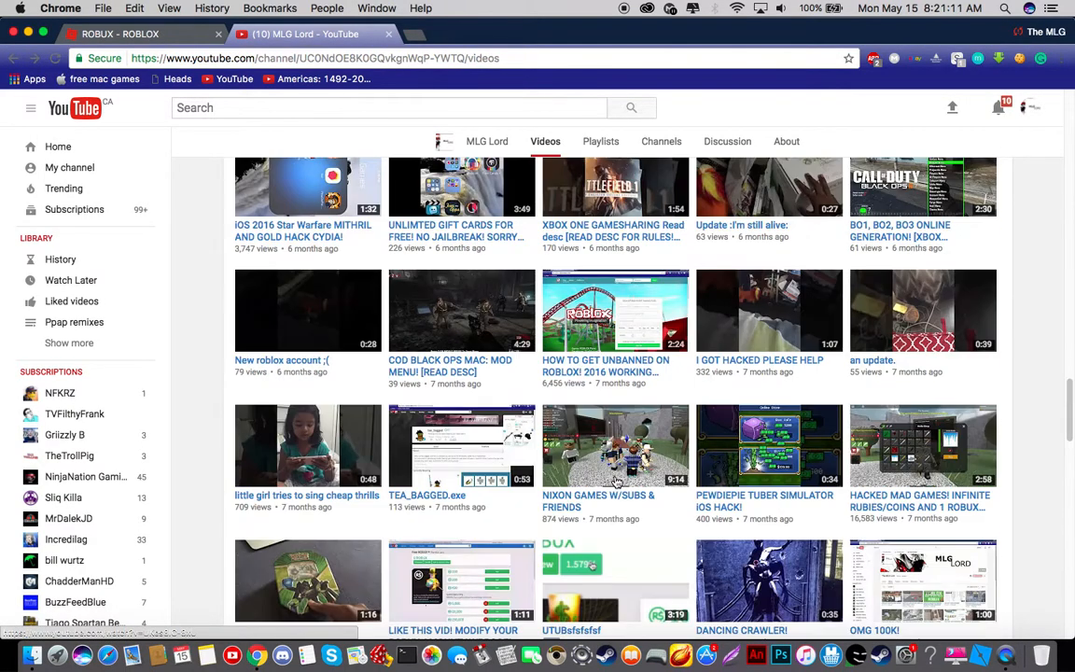
pyautogui.moveTo(929, 604)
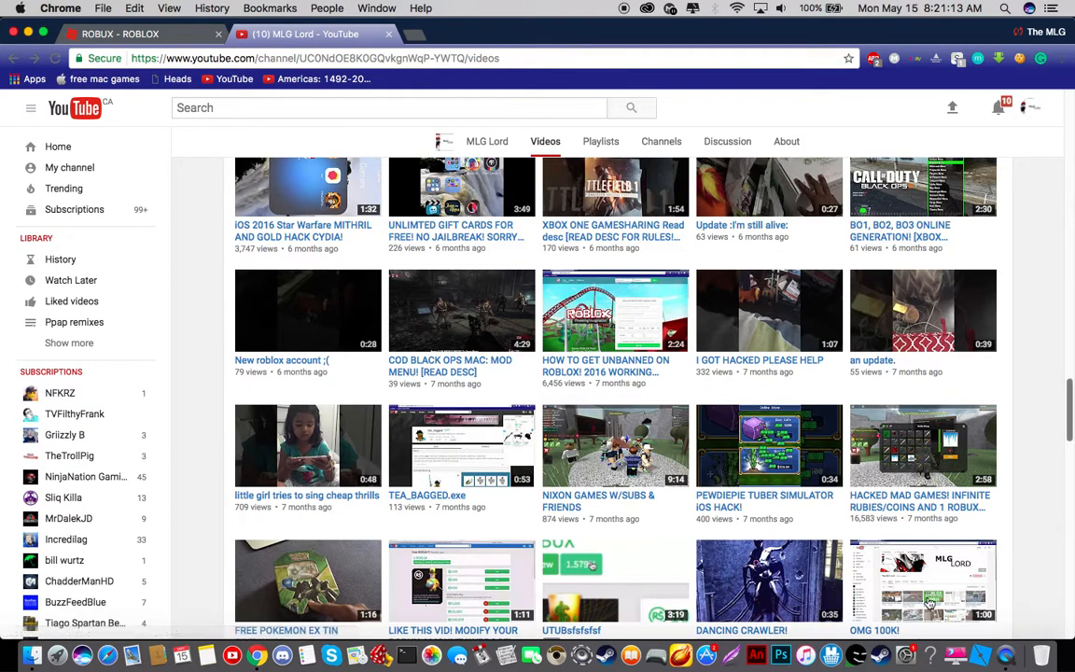
pyautogui.scroll(-3)
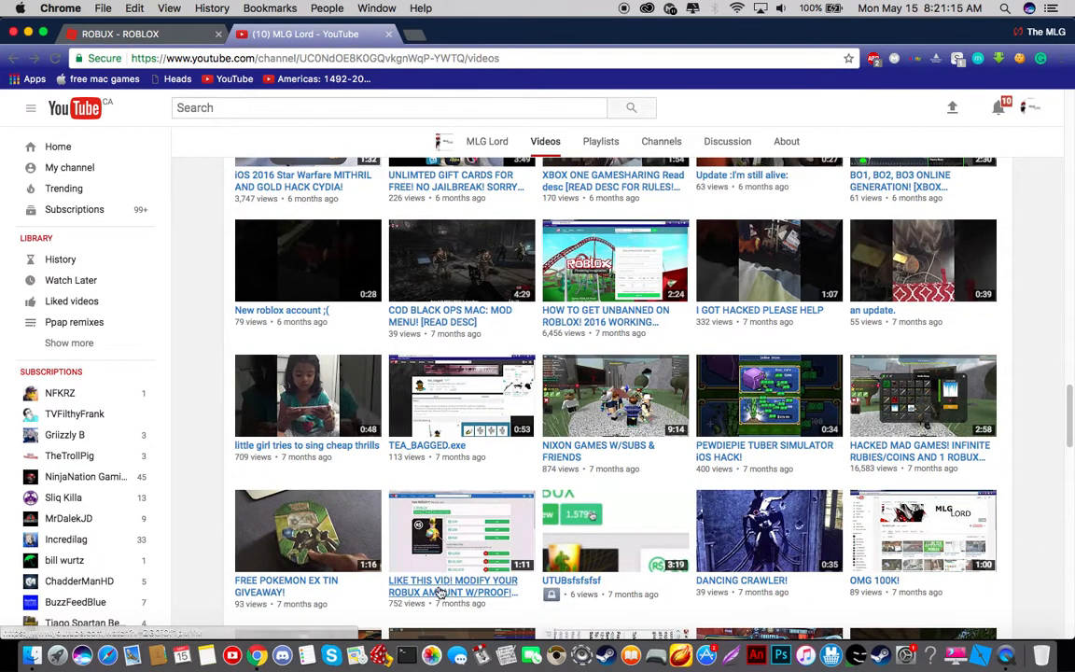
pyautogui.click(461, 530)
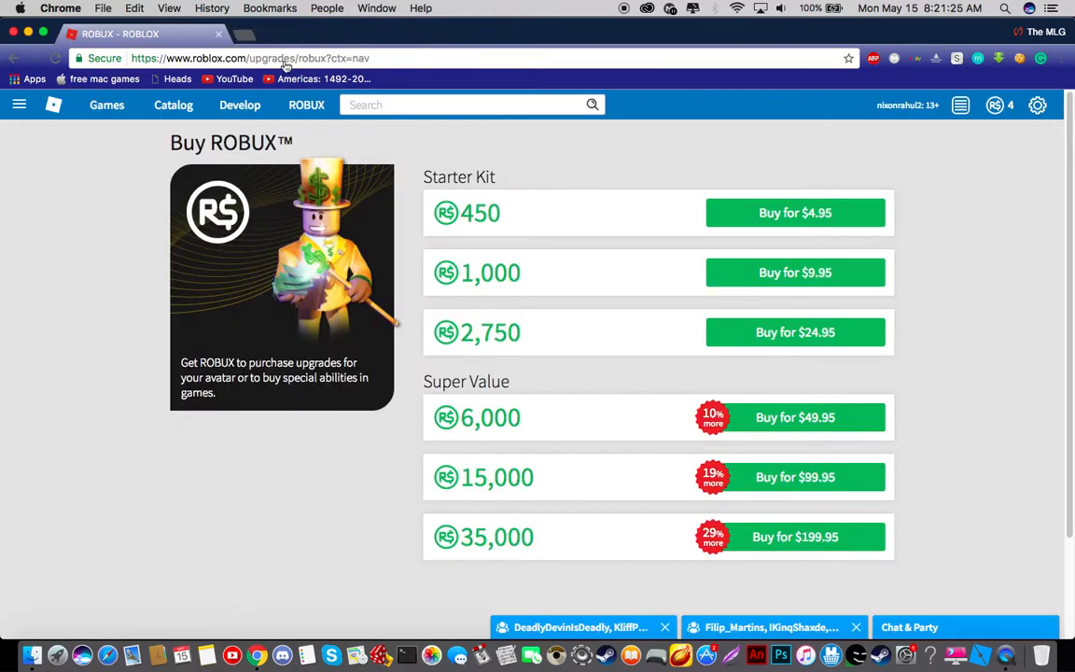
pyautogui.write('http://pastebin.com/HFPyENGs')
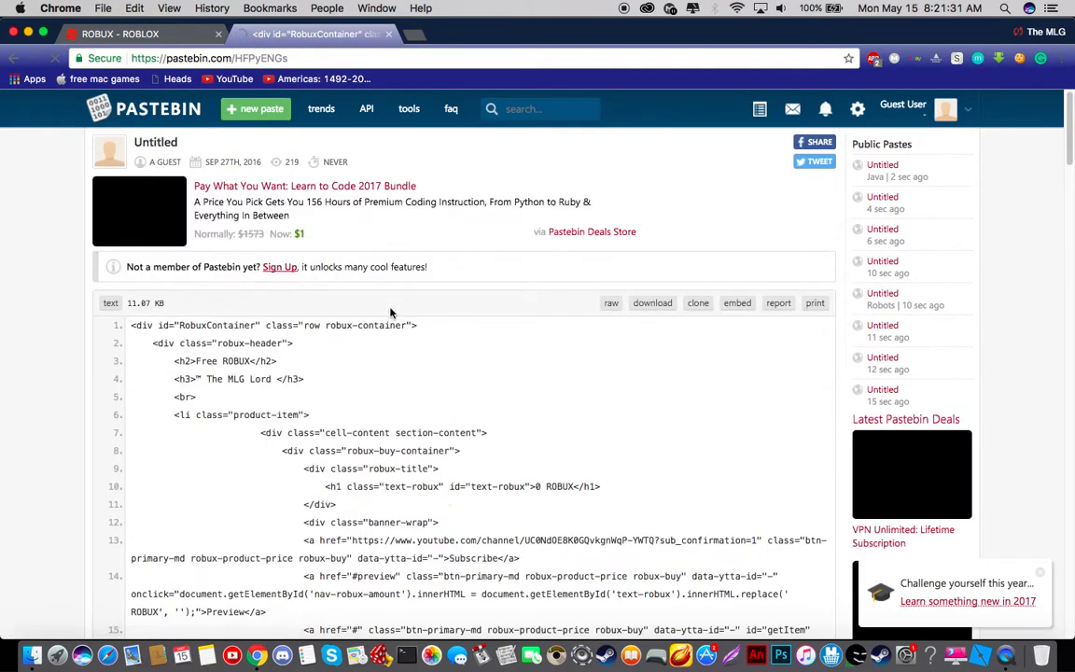
pyautogui.scroll(-3)
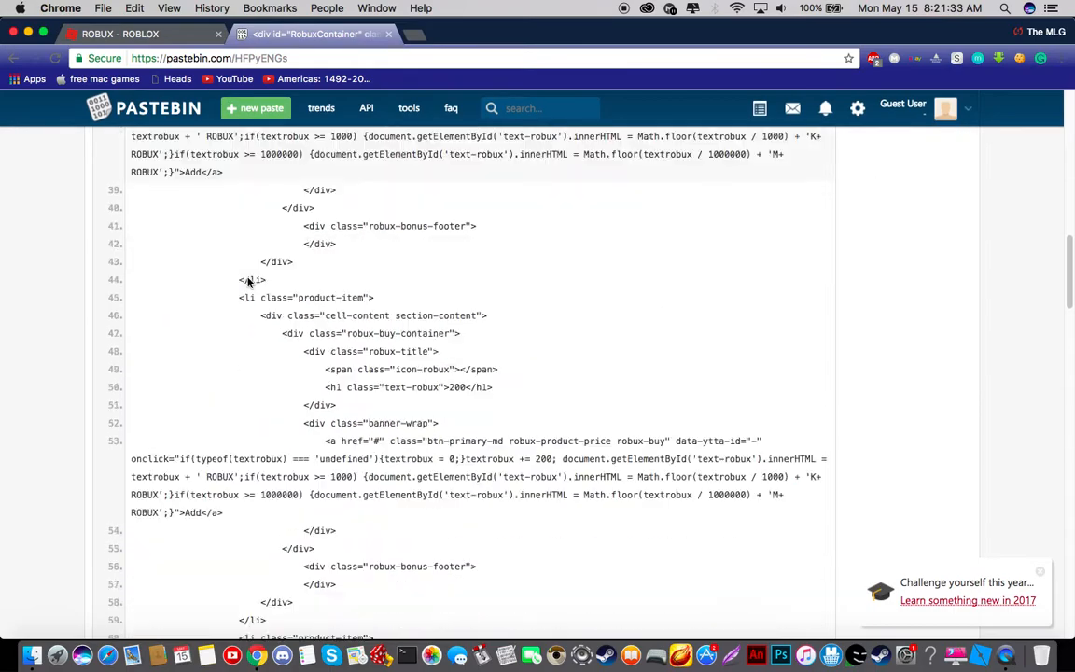
pyautogui.scroll(-3)
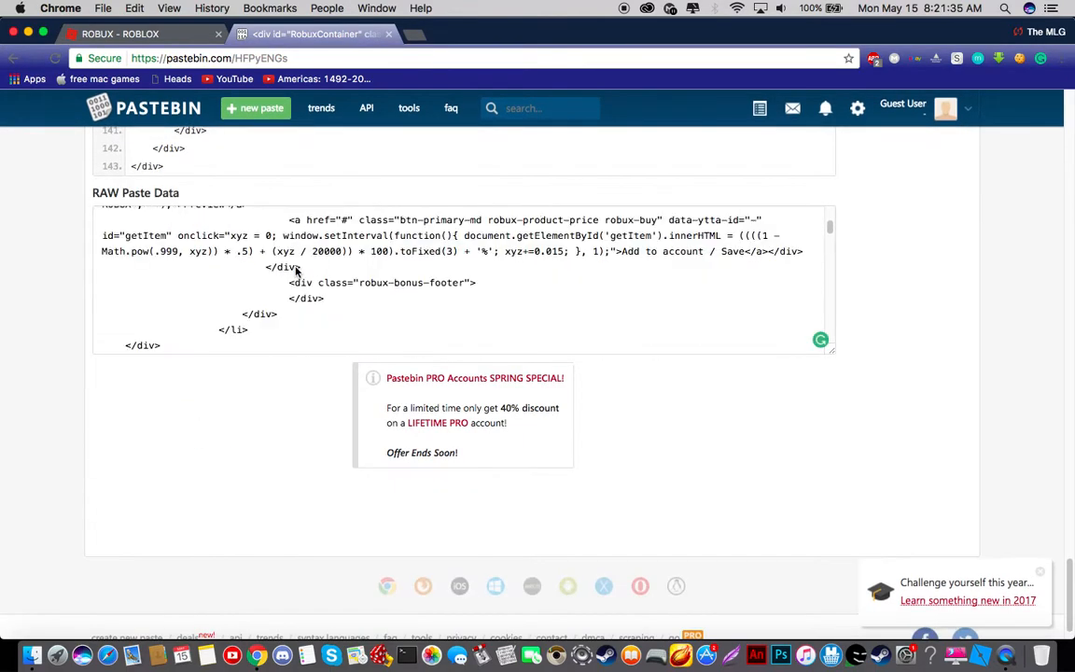
pyautogui.scroll(3)
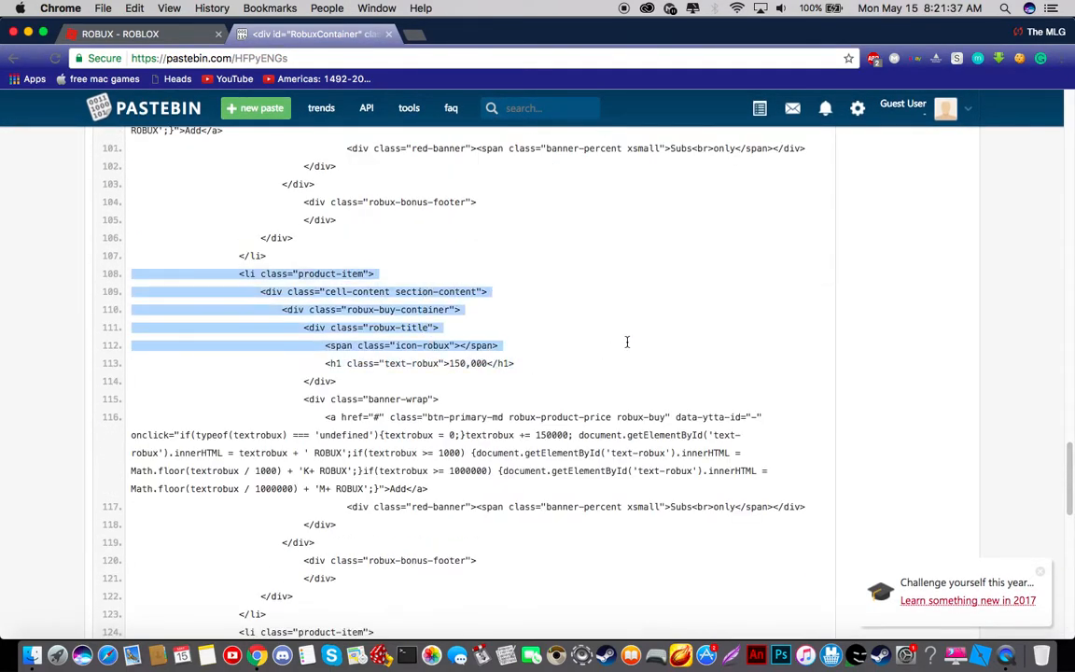
pyautogui.scroll(3)
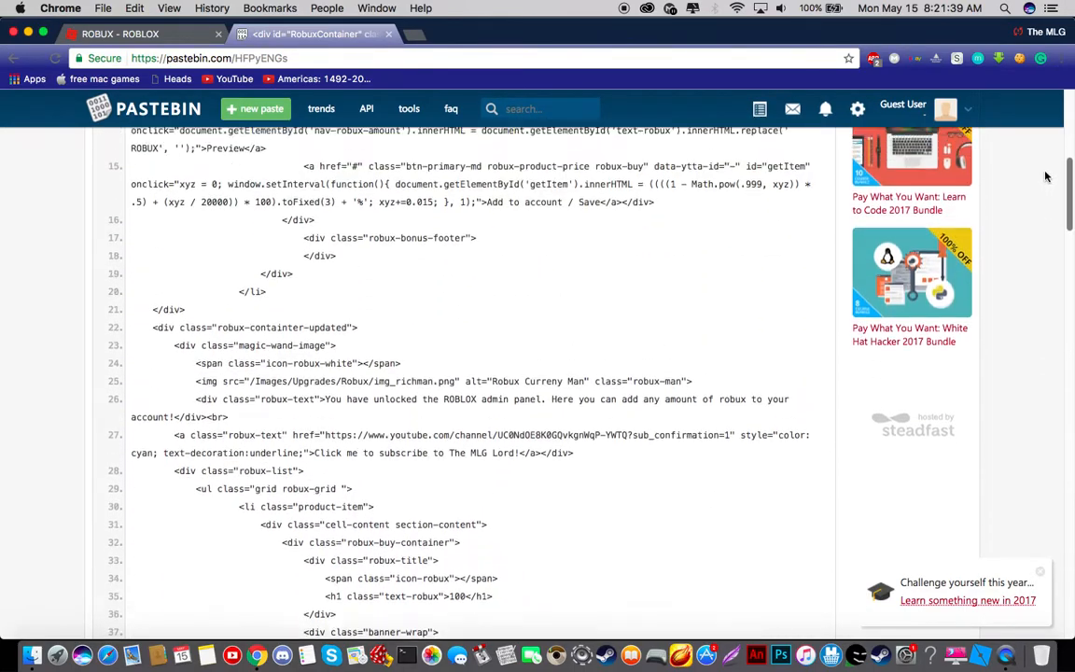
pyautogui.scroll(-3)
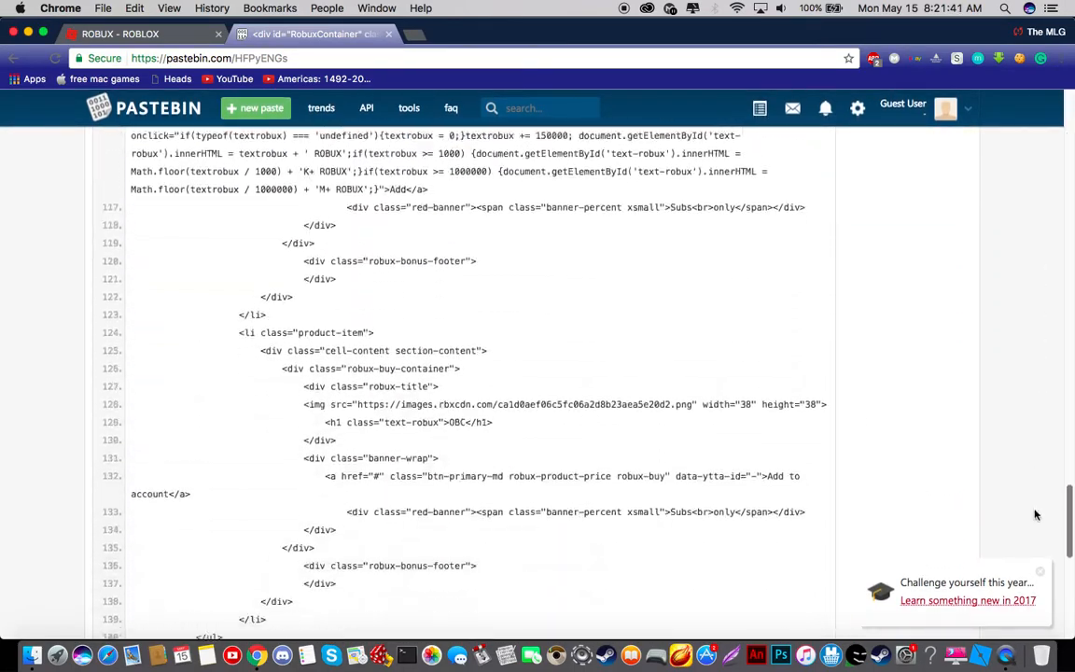
pyautogui.scroll(-3)
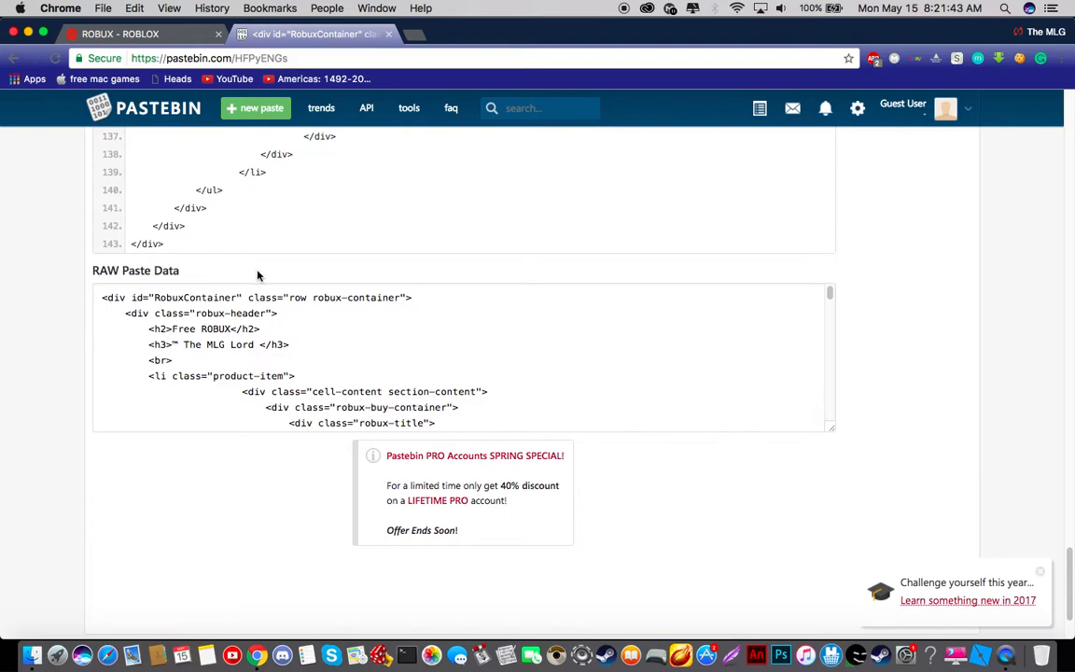
pyautogui.moveTo(142, 290)
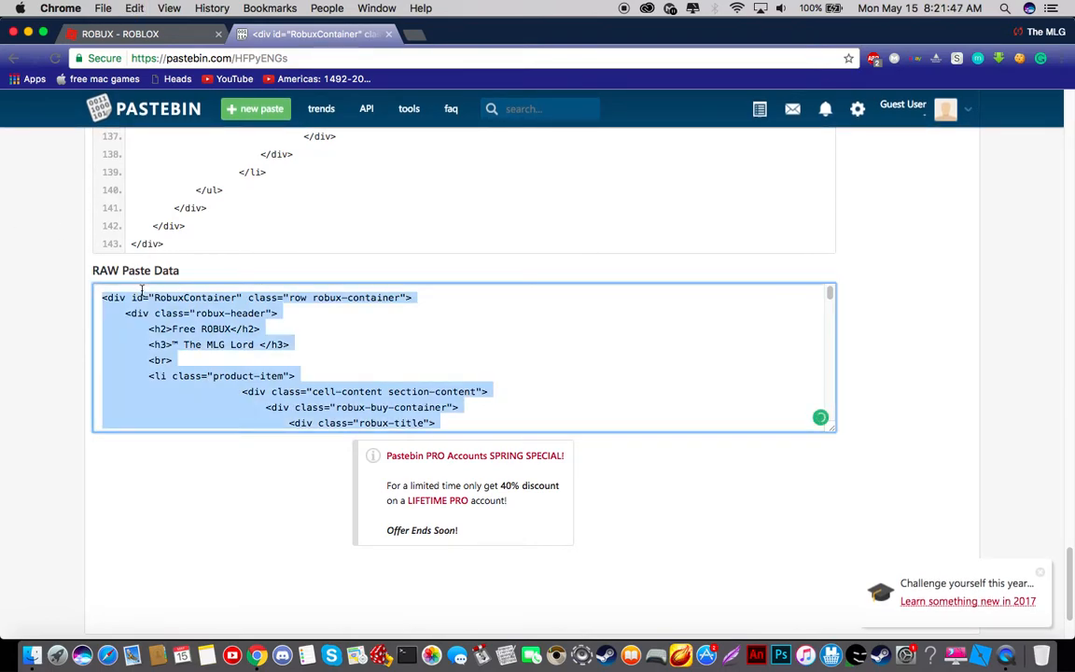
# Copy the selected raw Free ROBUX container code from the paste box
pyautogui.scroll(-3)
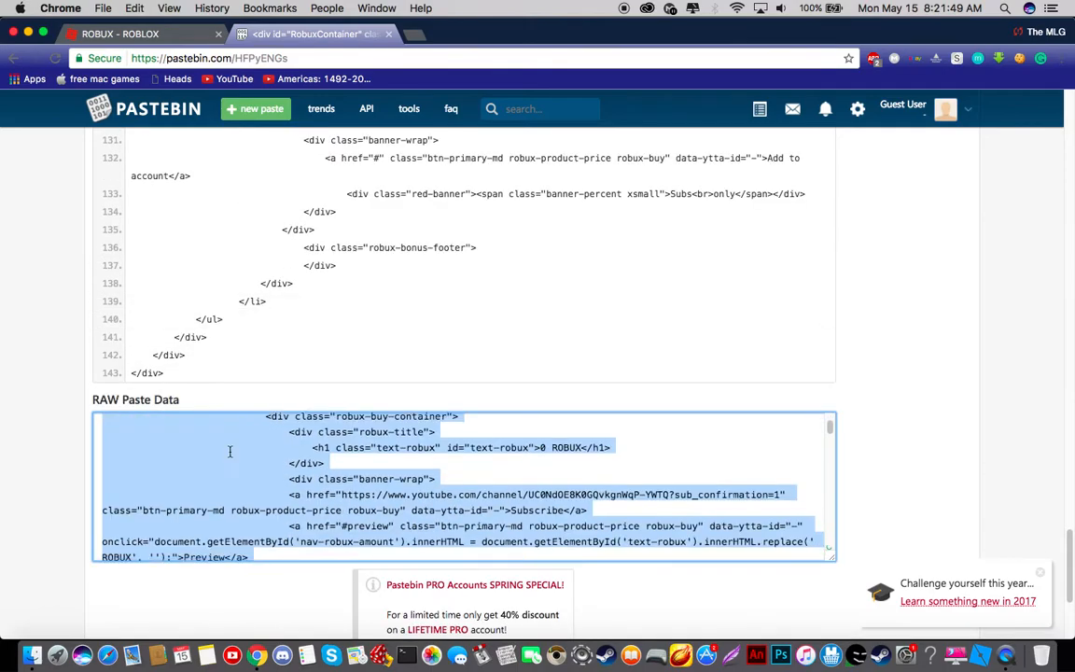
pyautogui.rightClick(230, 452)
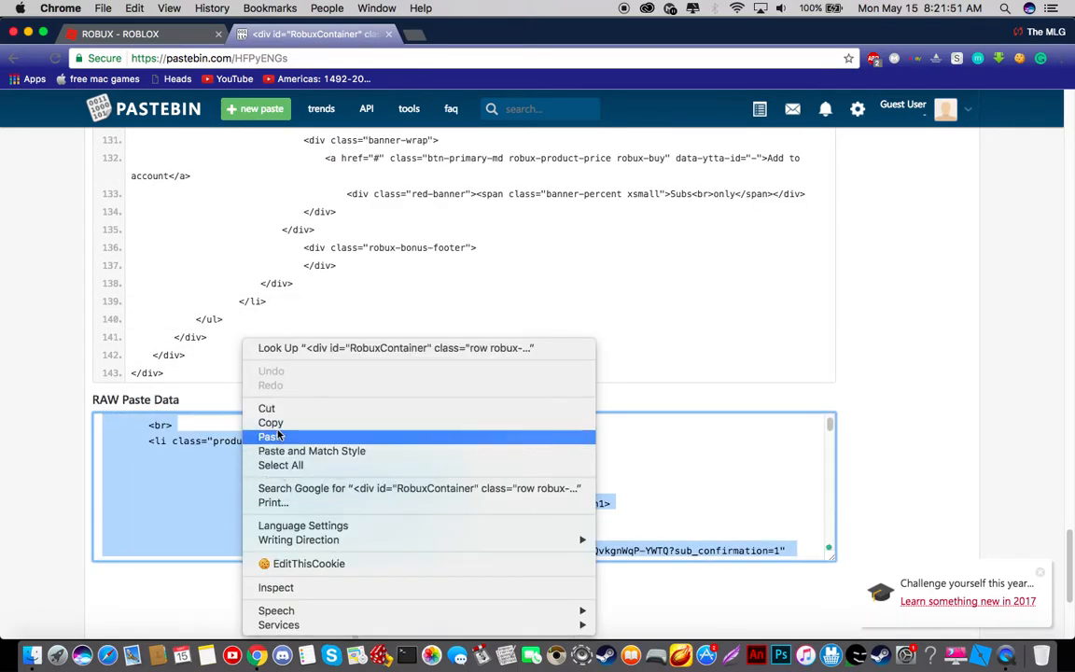
pyautogui.click(271, 436)
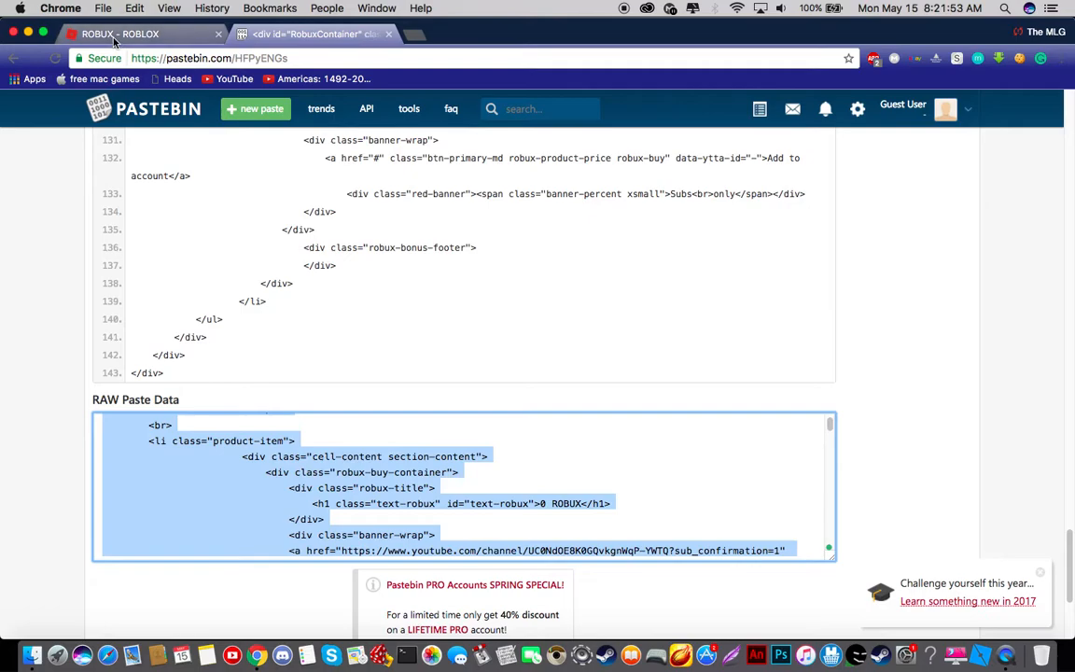
# On the Roblox tab, inspect the page and paste the panel code into robux-containter-updated
pyautogui.click(140, 35)
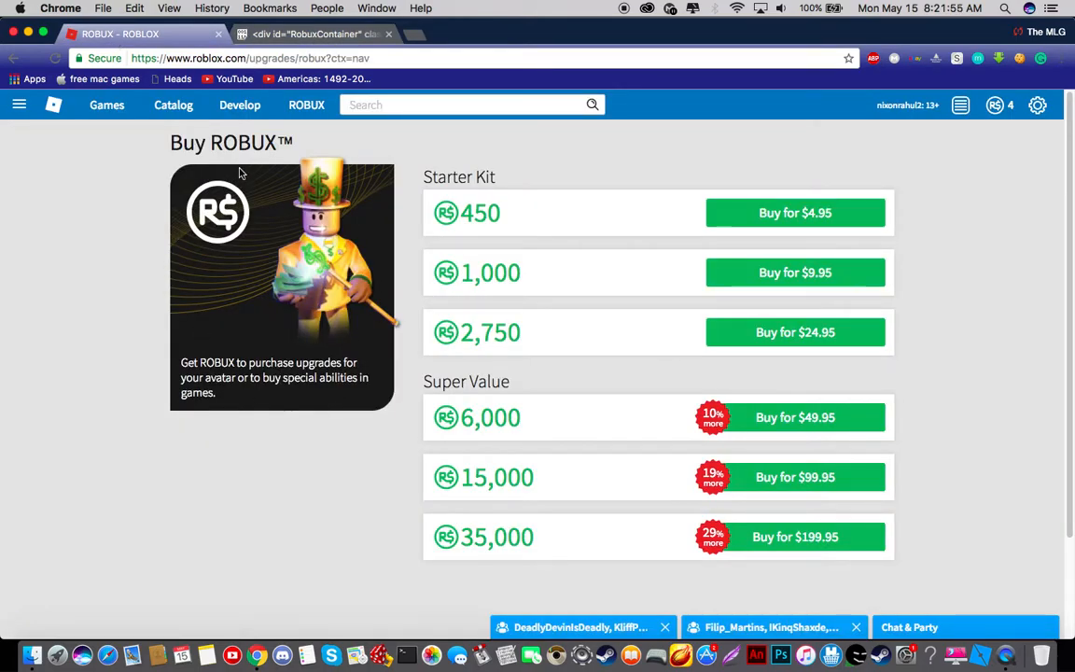
pyautogui.rightClick(244, 142)
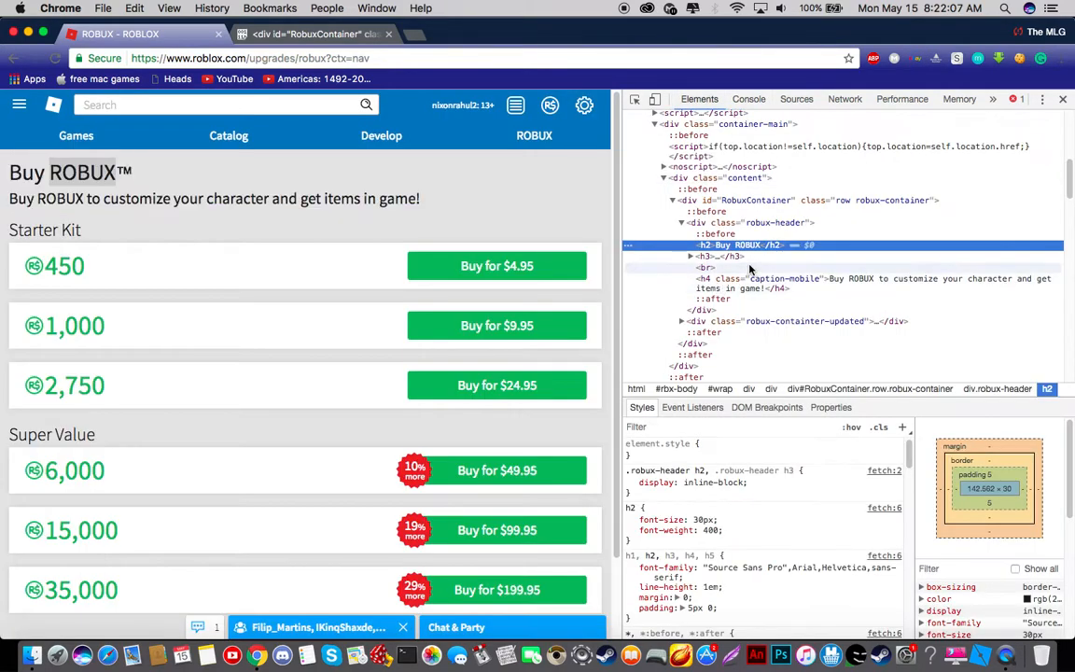
pyautogui.rightClick(738, 244)
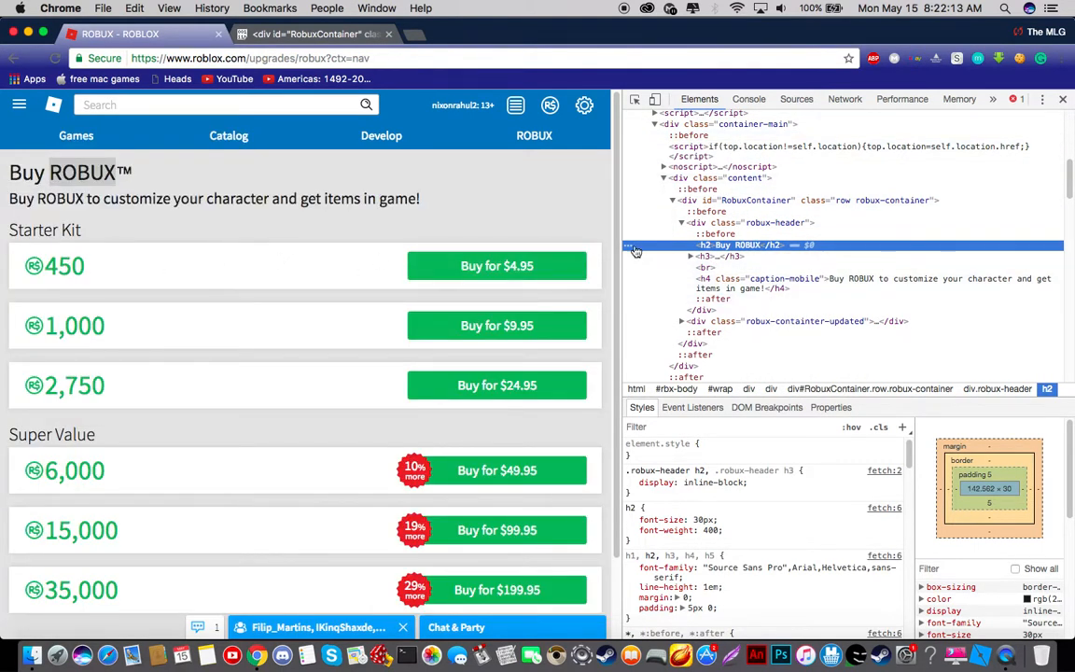
pyautogui.moveTo(765, 288)
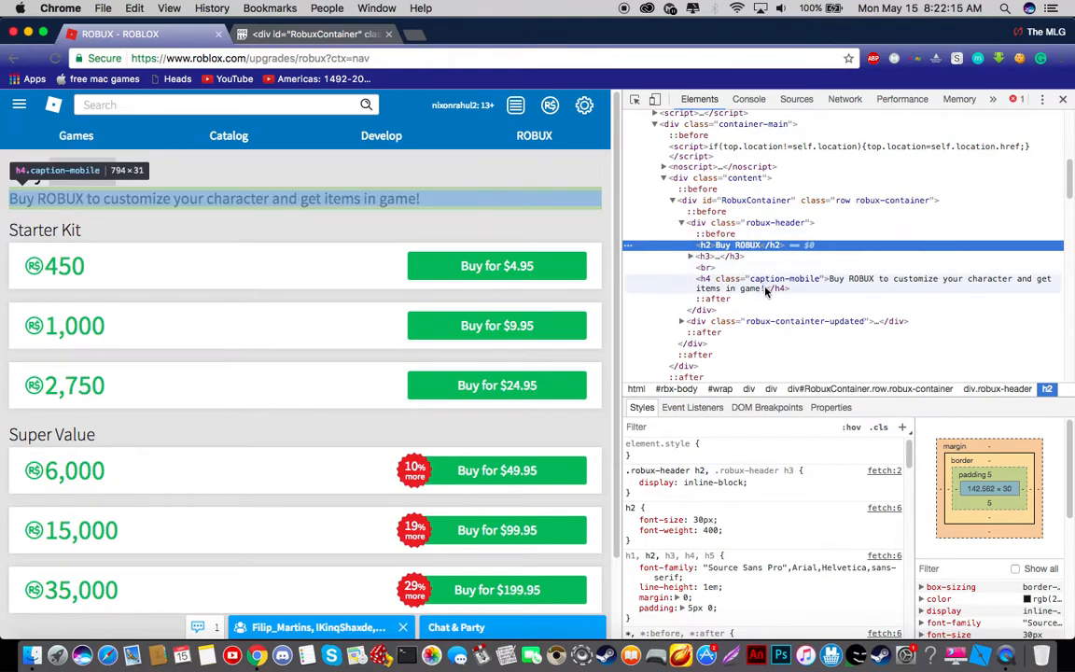
pyautogui.click(802, 321)
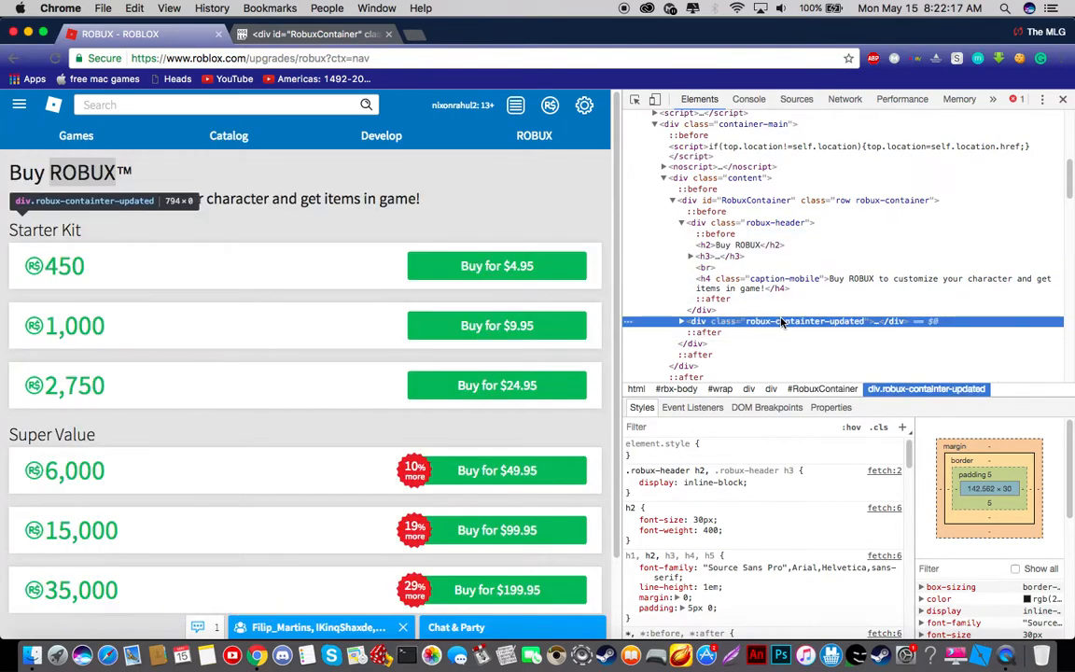
pyautogui.rightClick(802, 321)
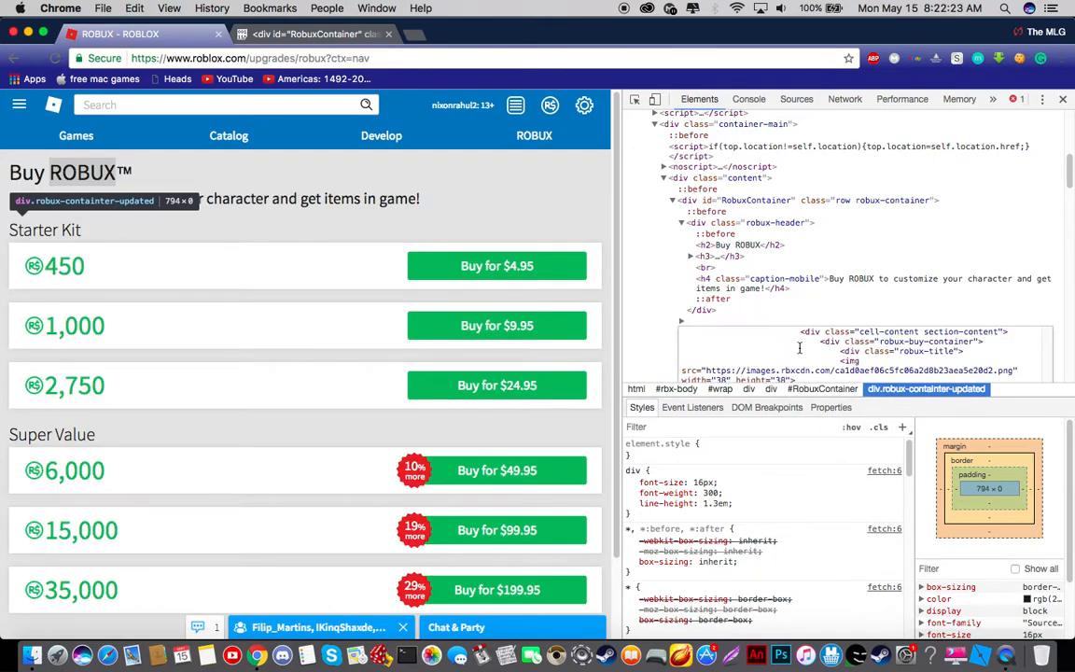
pyautogui.click(1061, 100)
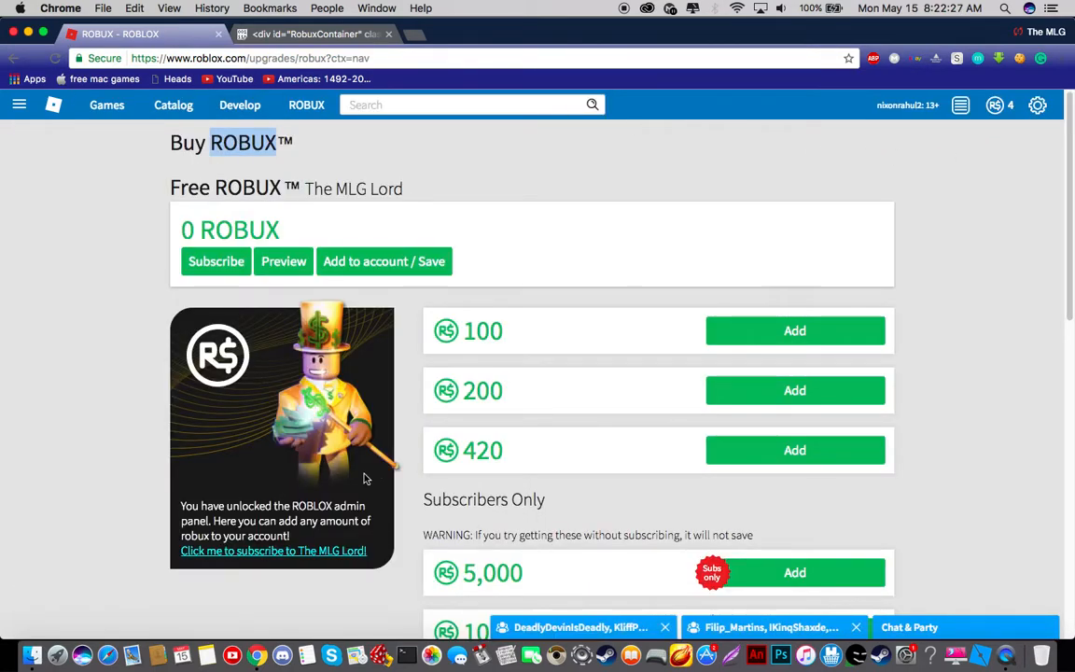
pyautogui.rightClick(243, 142)
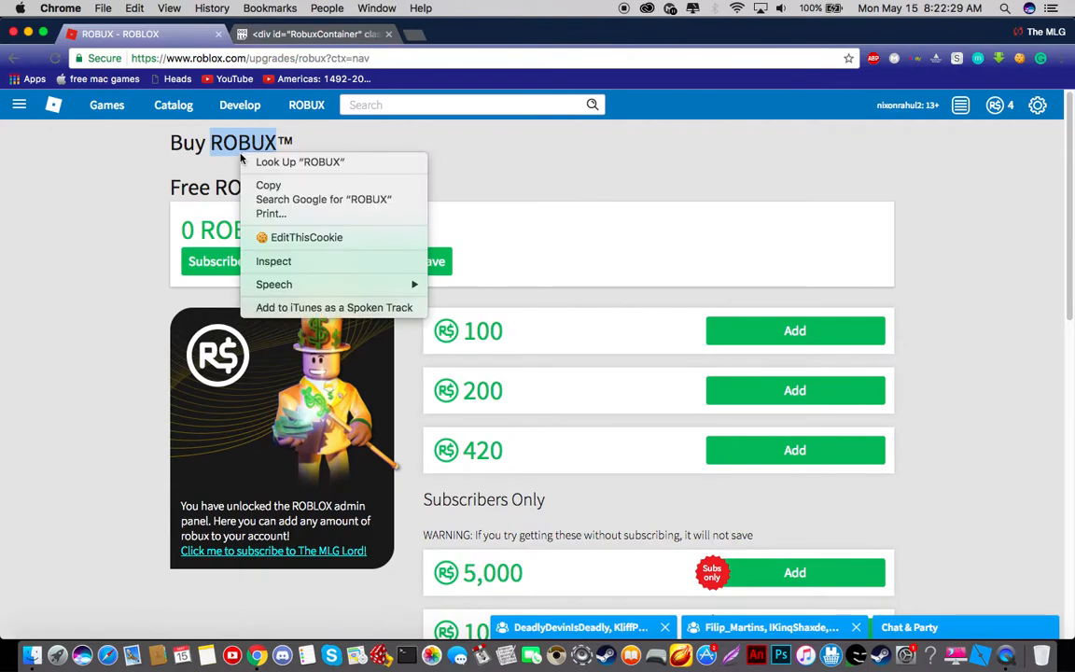
pyautogui.click(744, 282)
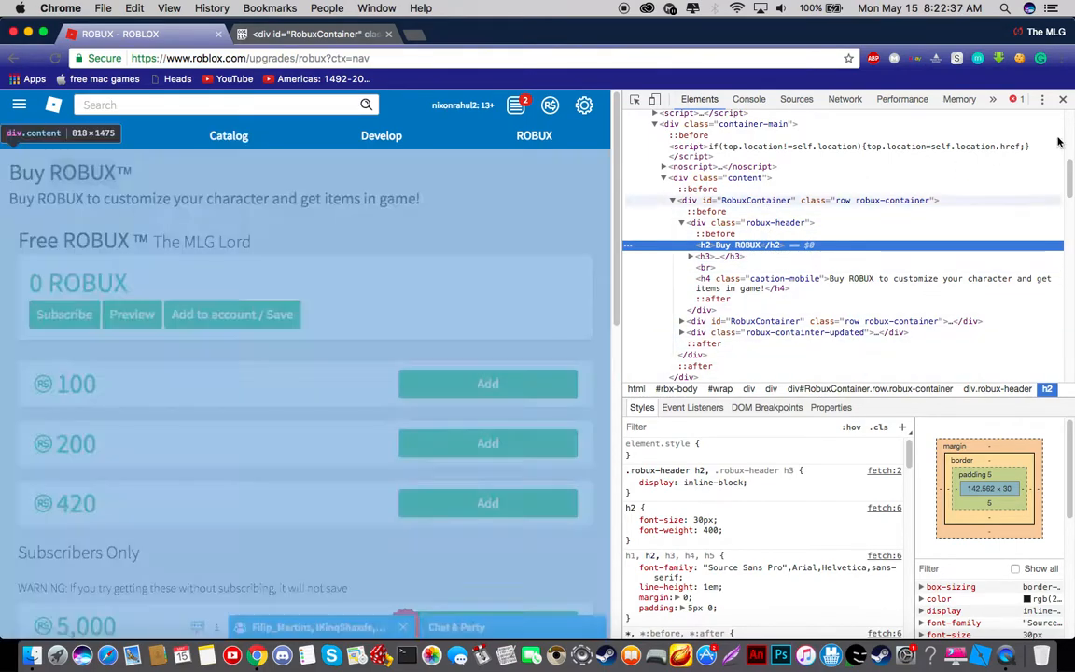
pyautogui.click(1062, 99)
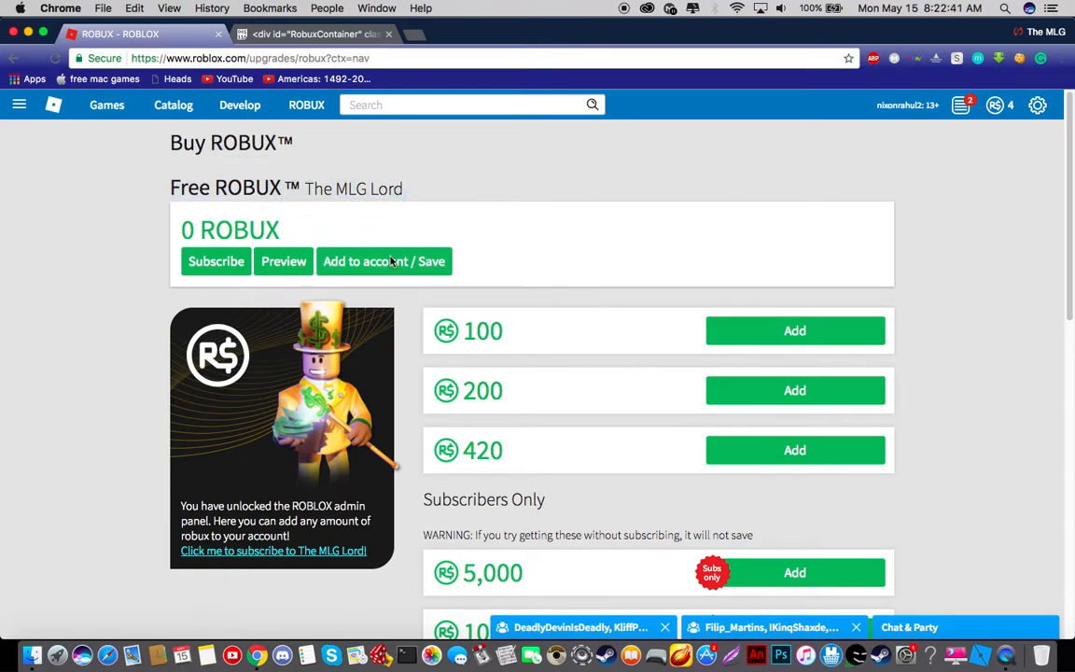
pyautogui.scroll(-3)
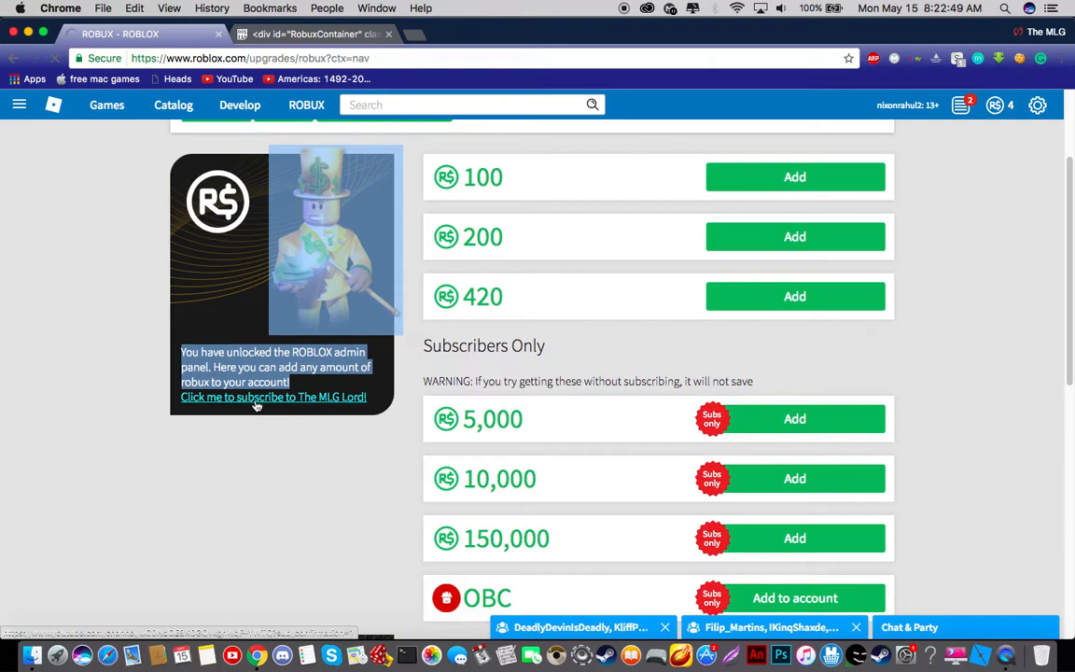
# Follow the subscribe link, then return to the reloaded Buy ROBUX page
pyautogui.click(274, 396)
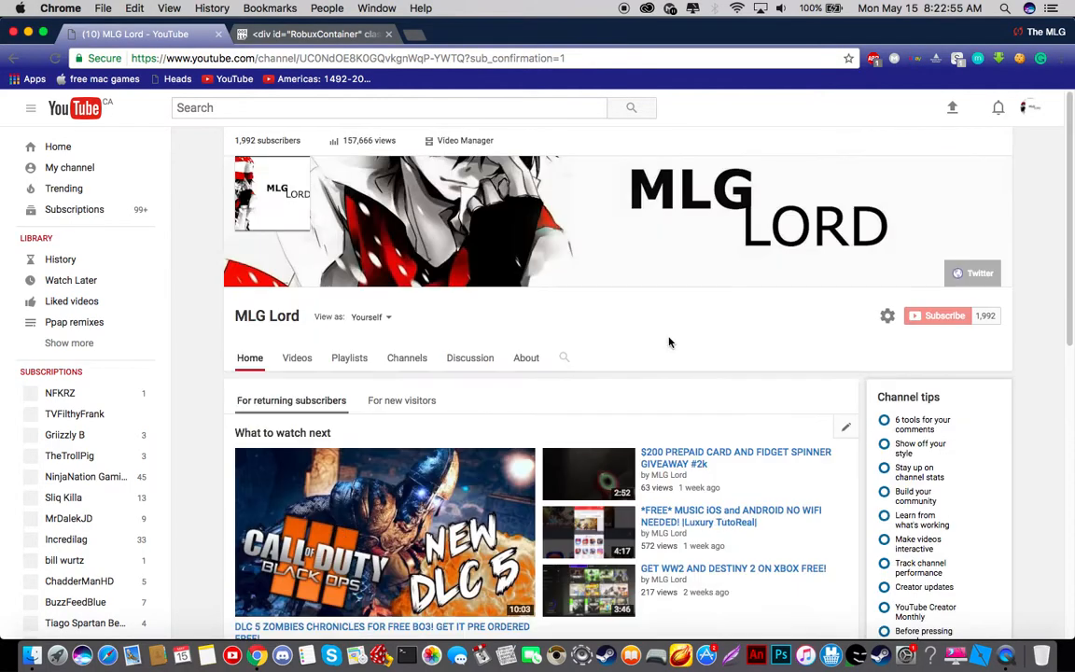
pyautogui.scroll(-3)
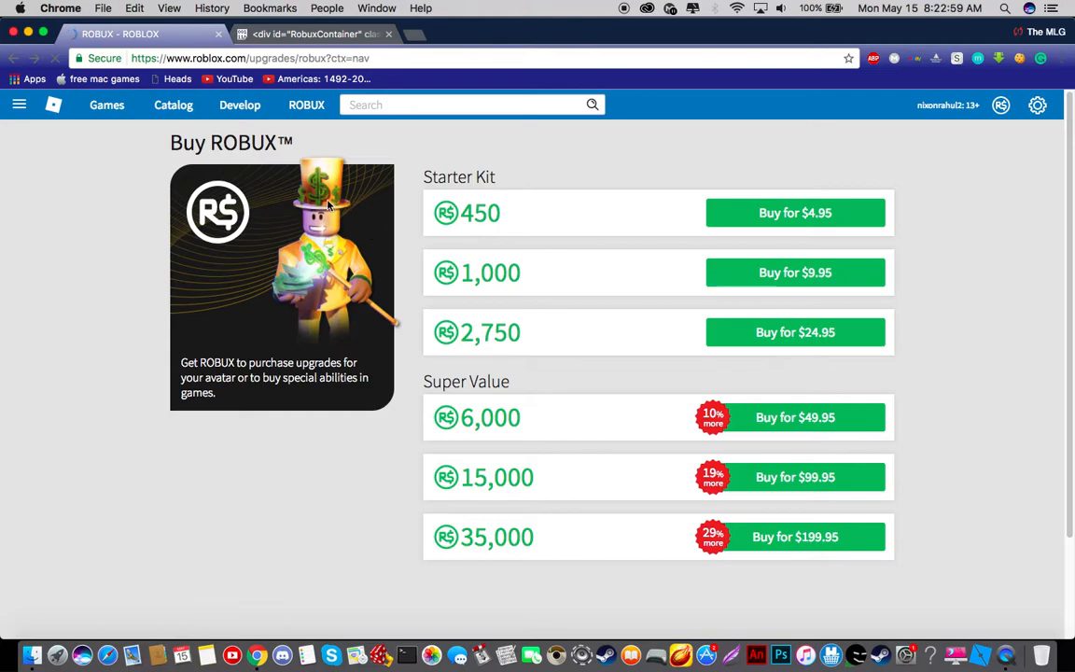
# Re-inspect the Buy ROBUX heading's code, then close DevTools to view the Free ROBUX panel
pyautogui.rightClick(244, 142)
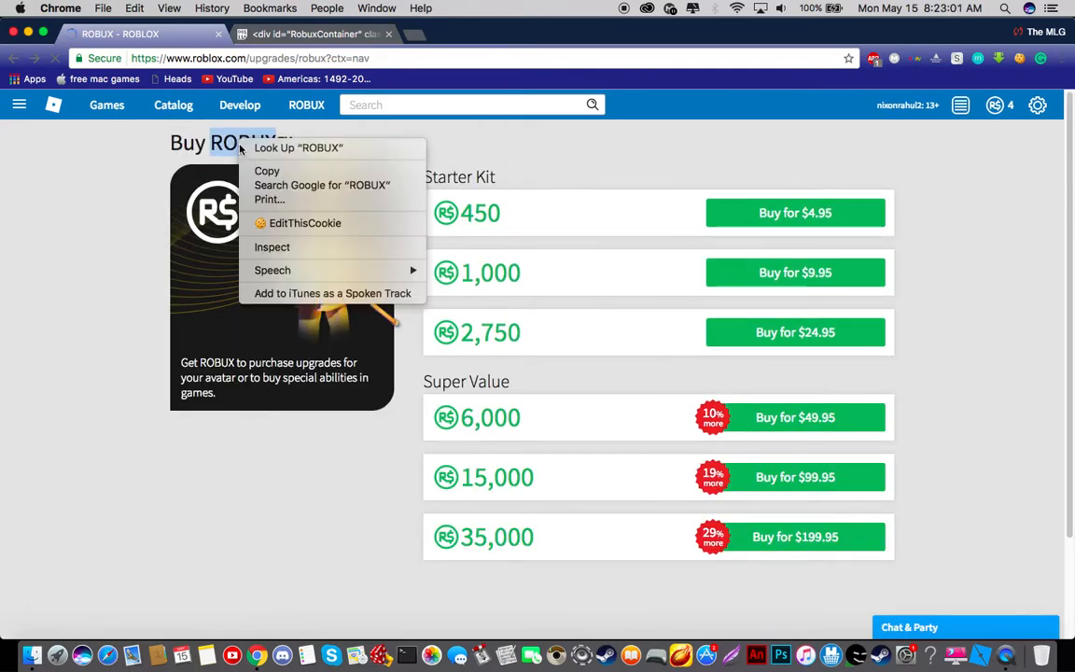
pyautogui.click(271, 246)
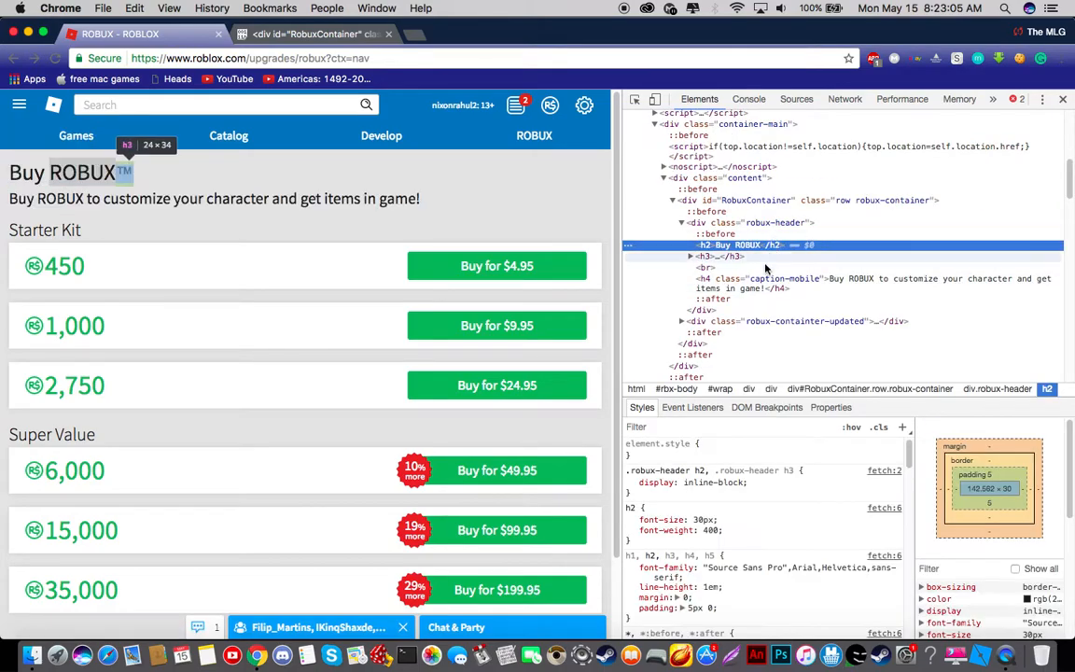
pyautogui.rightClick(737, 321)
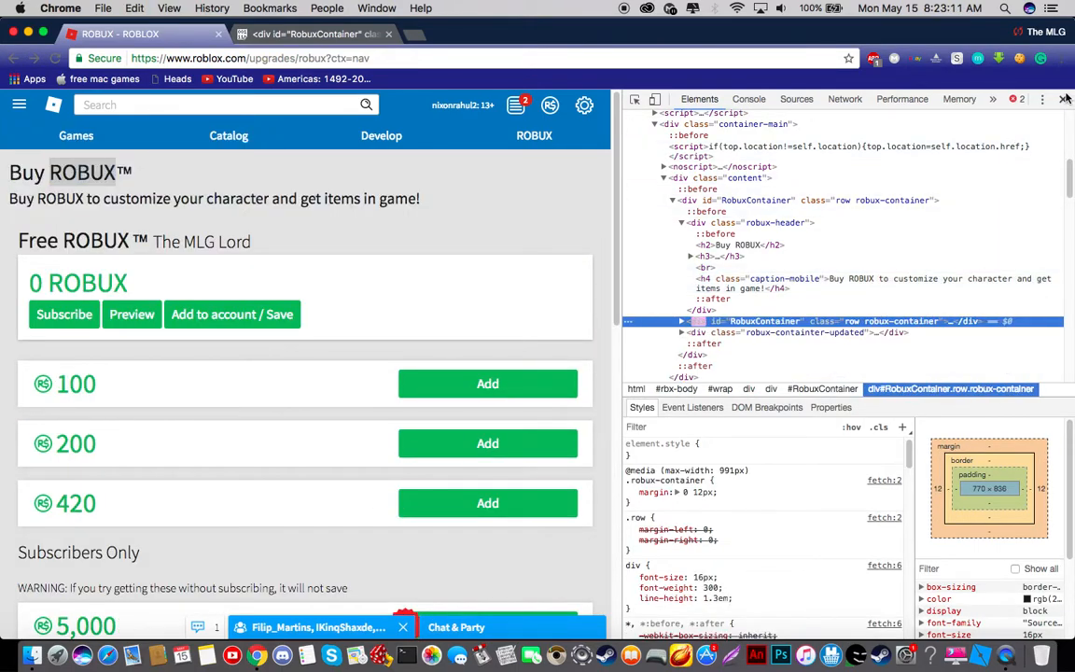
pyautogui.click(1063, 98)
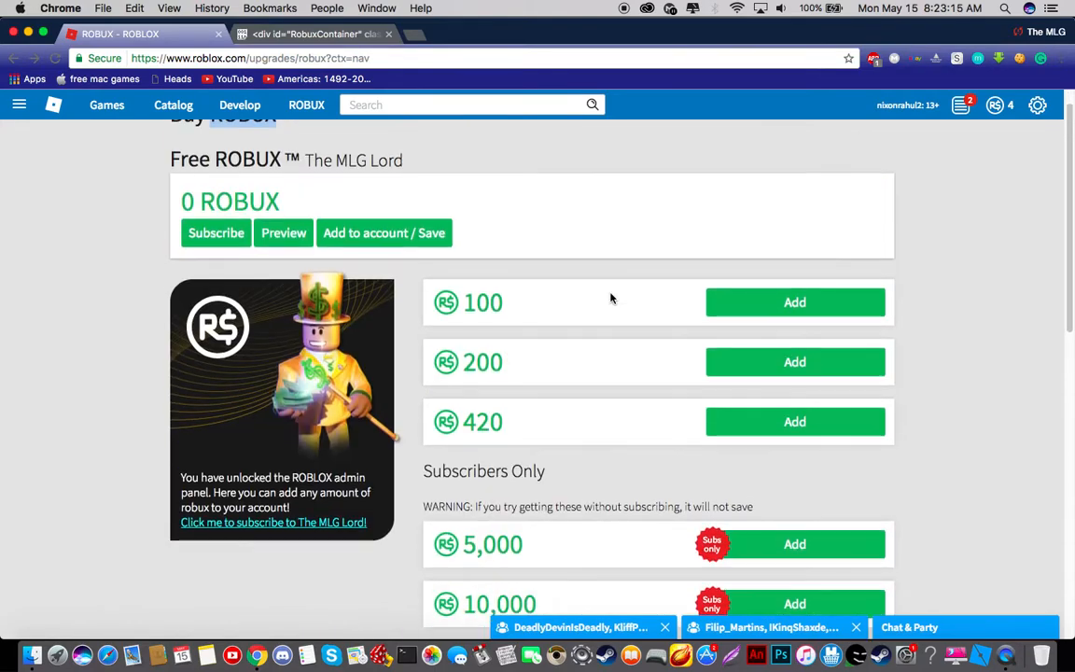
# Scroll up and down the page while the panel counter climbs to 606K+ ROBUX
pyautogui.scroll(3)
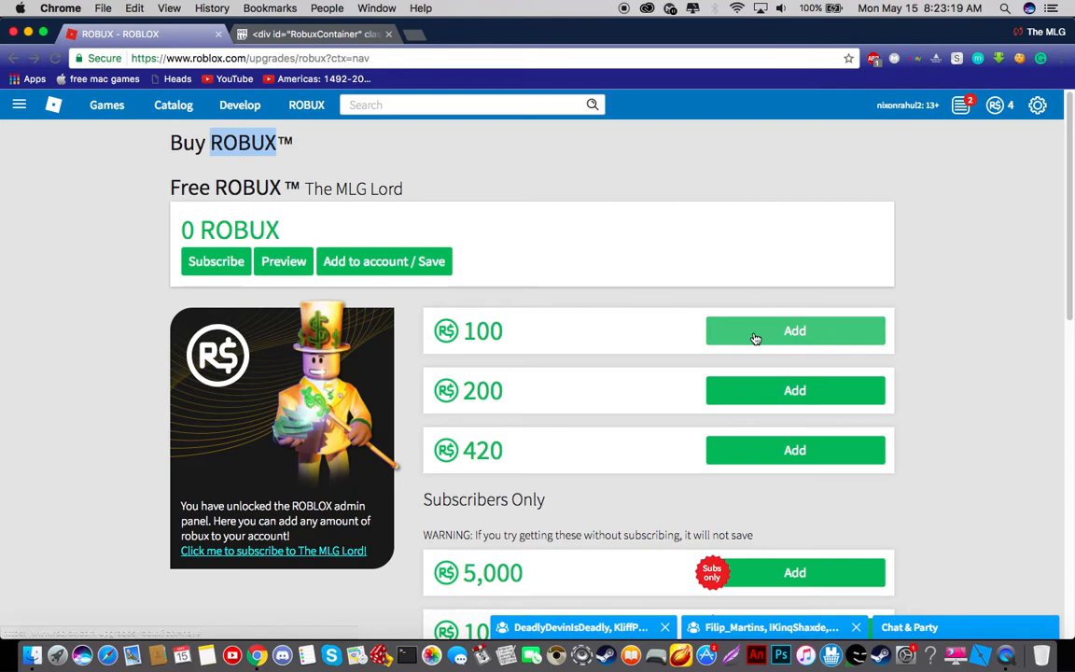
pyautogui.moveTo(476, 326)
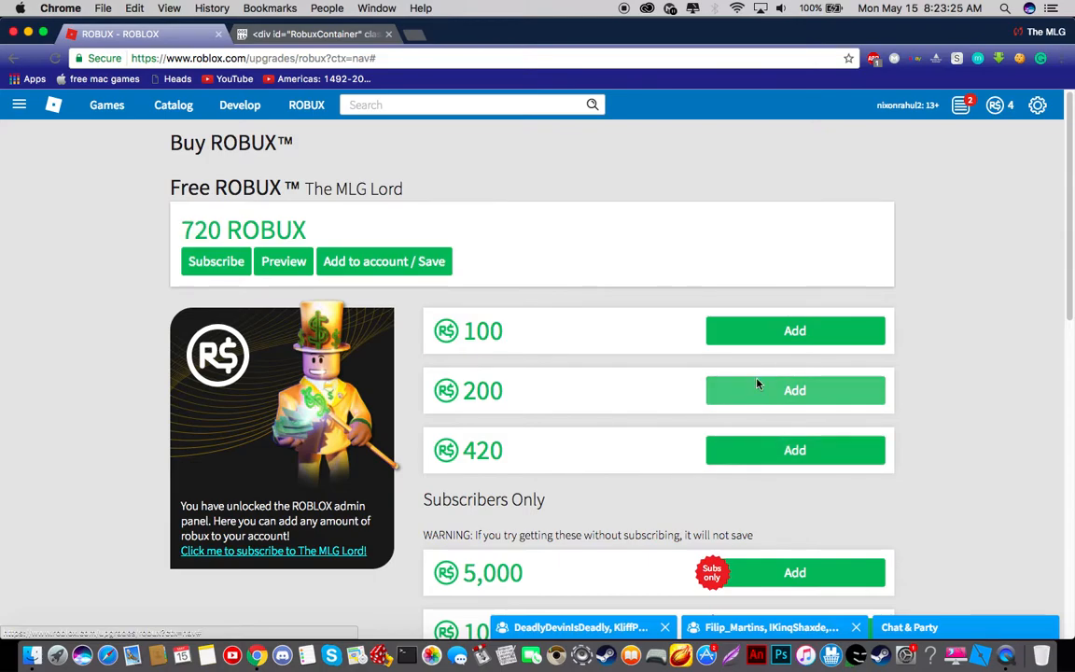
pyautogui.scroll(-3)
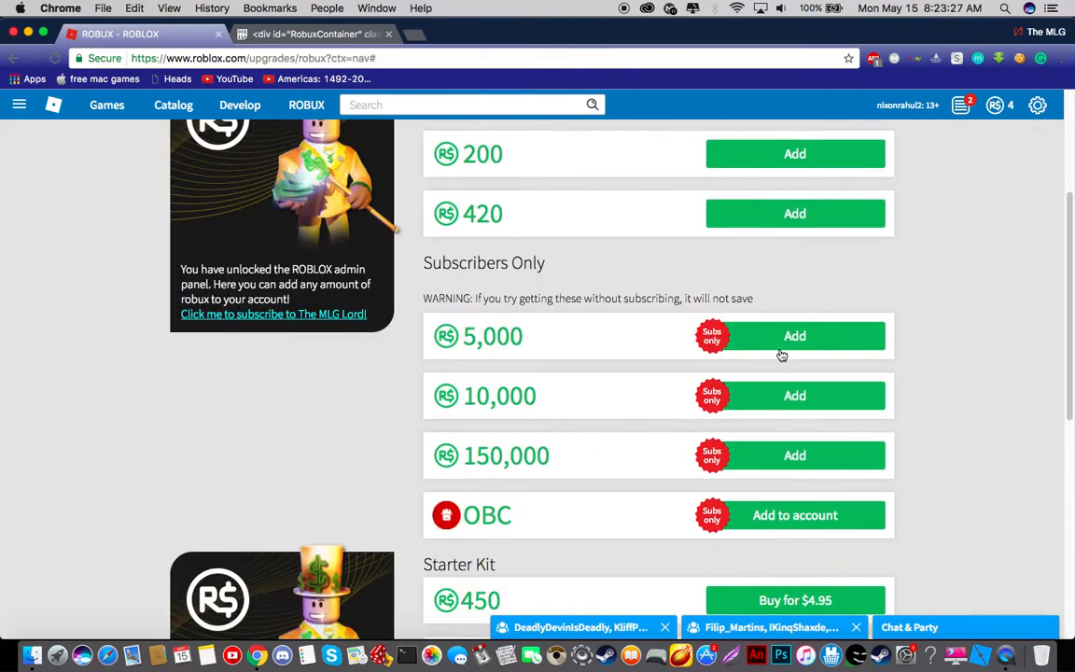
pyautogui.scroll(-3)
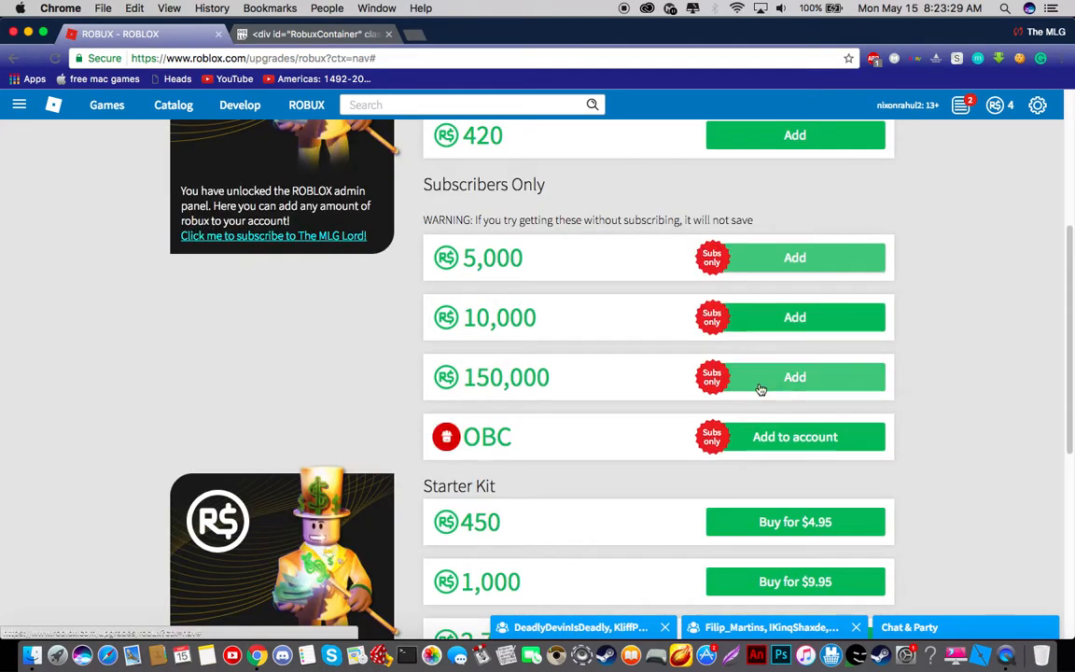
pyautogui.scroll(3)
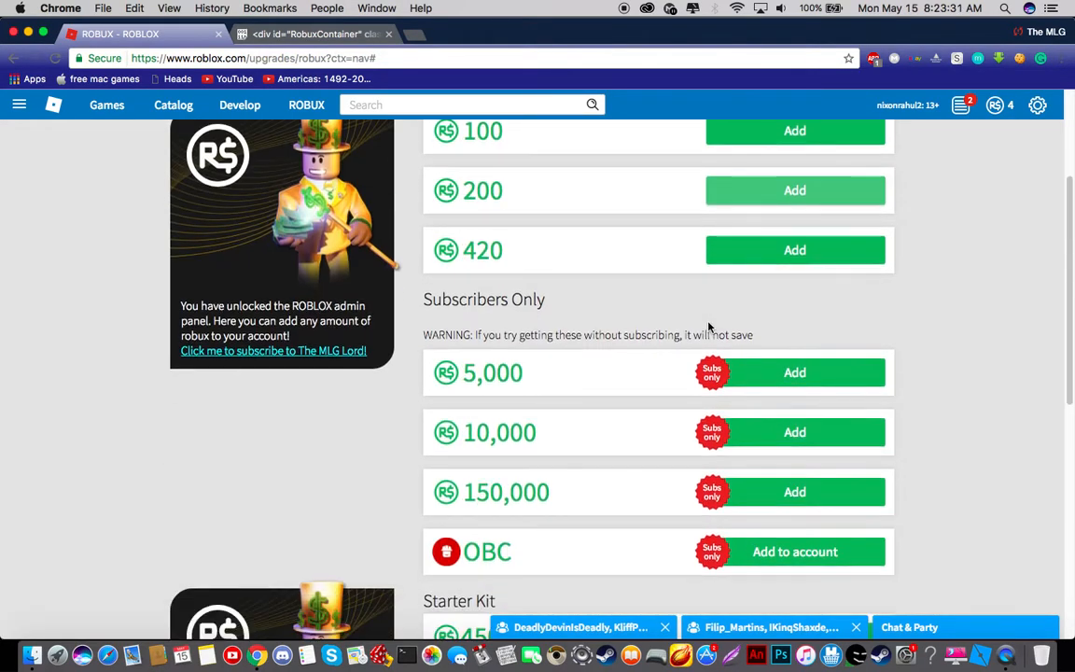
pyautogui.scroll(-3)
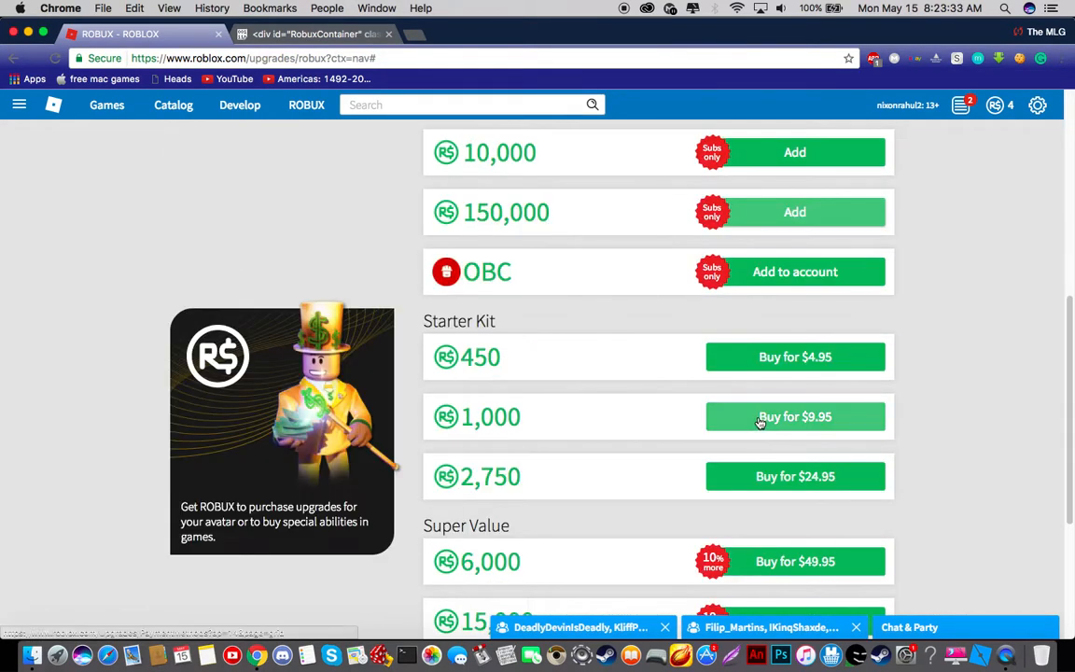
pyautogui.scroll(3)
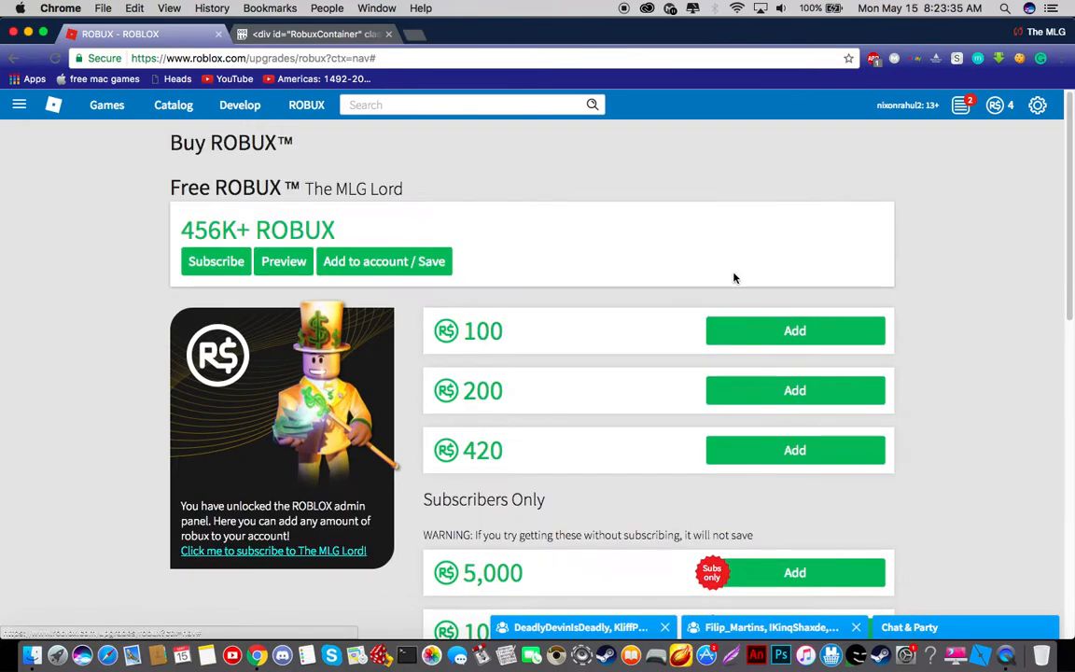
pyautogui.scroll(-3)
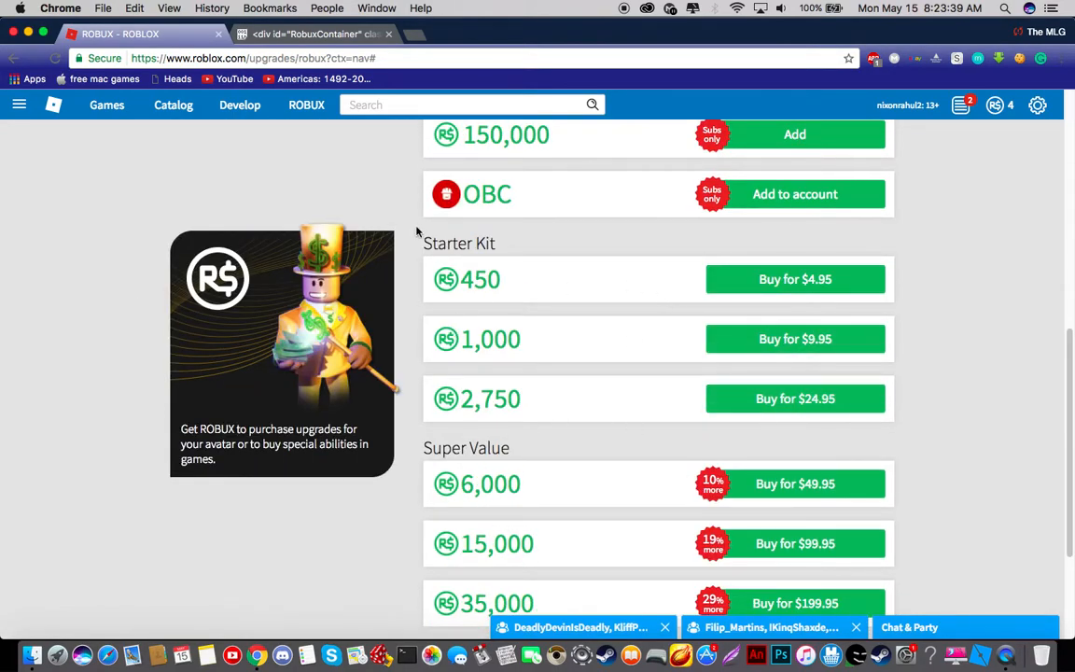
pyautogui.scroll(3)
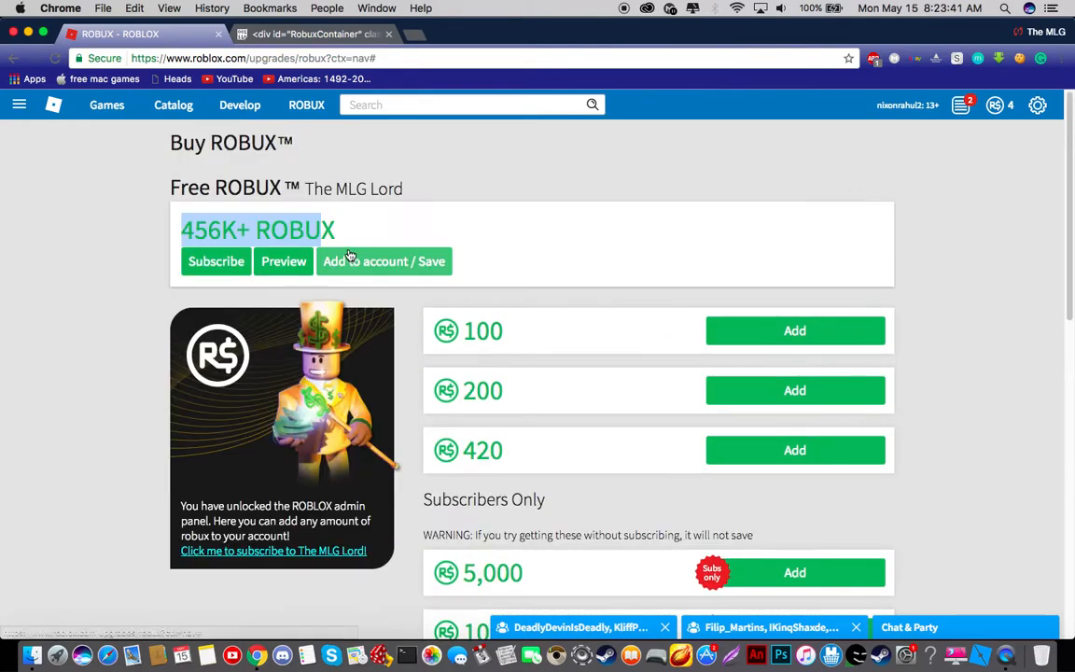
pyautogui.moveTo(371, 325)
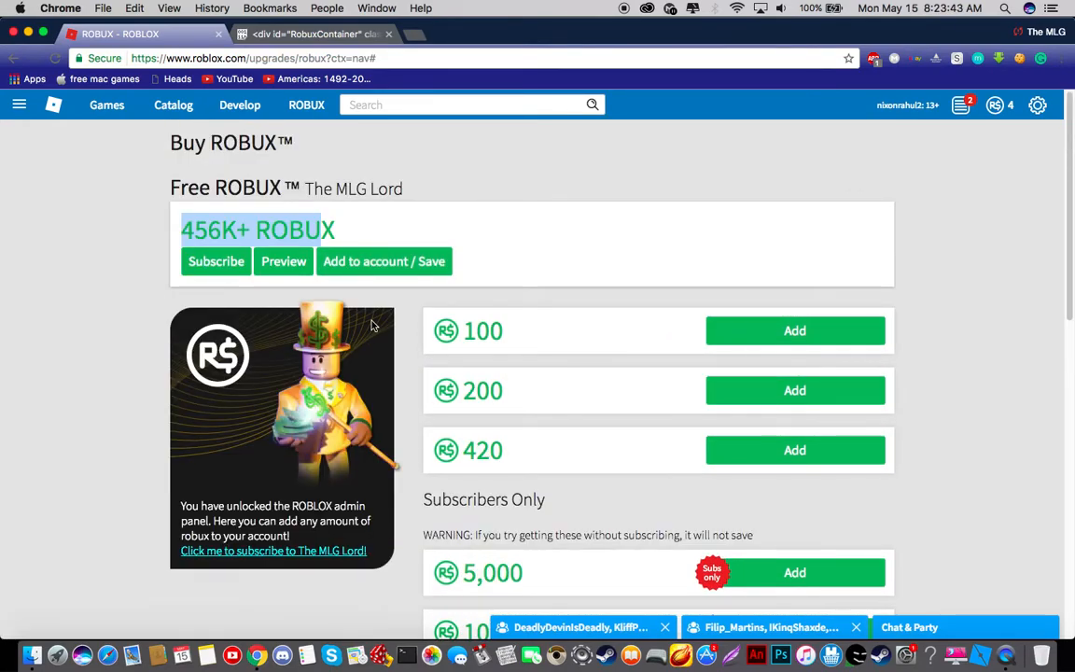
pyautogui.moveTo(140, 249)
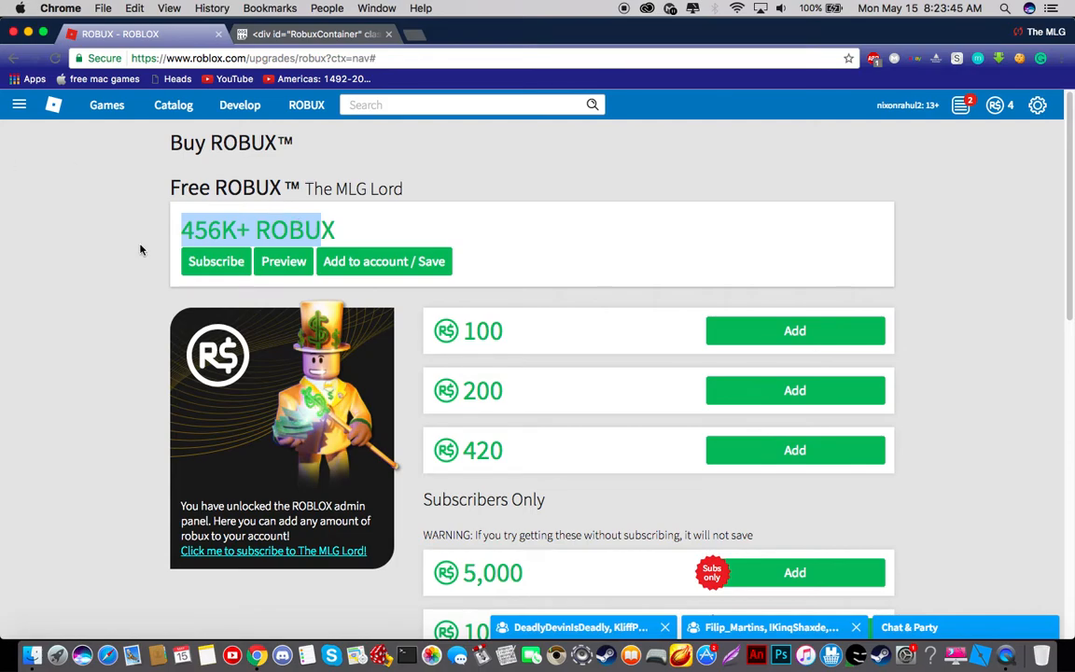
pyautogui.scroll(-3)
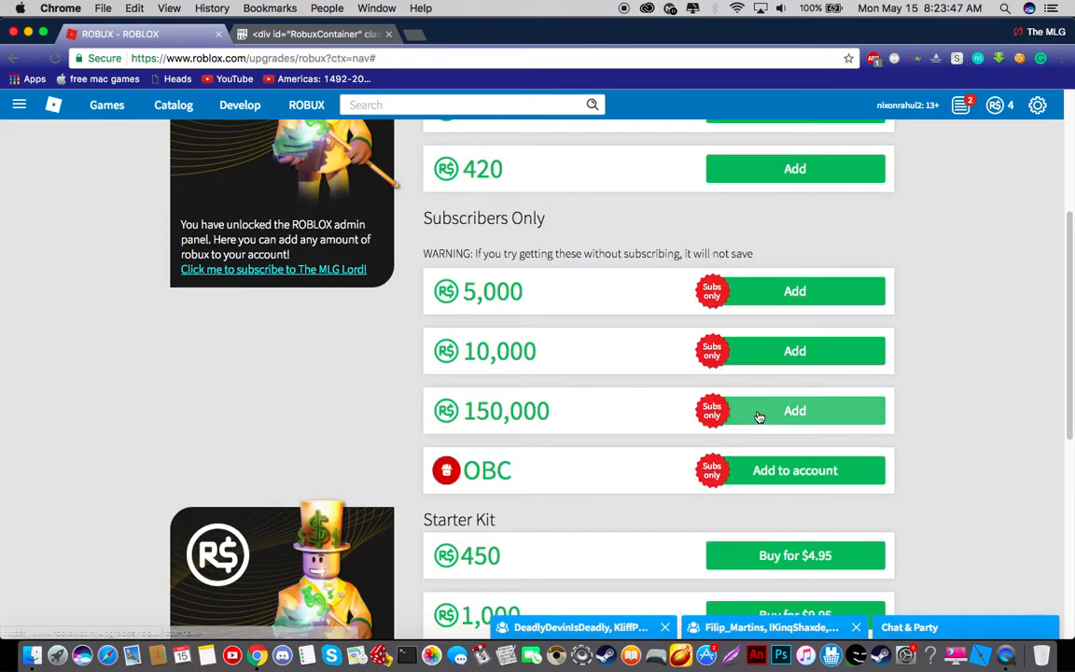
pyautogui.scroll(3)
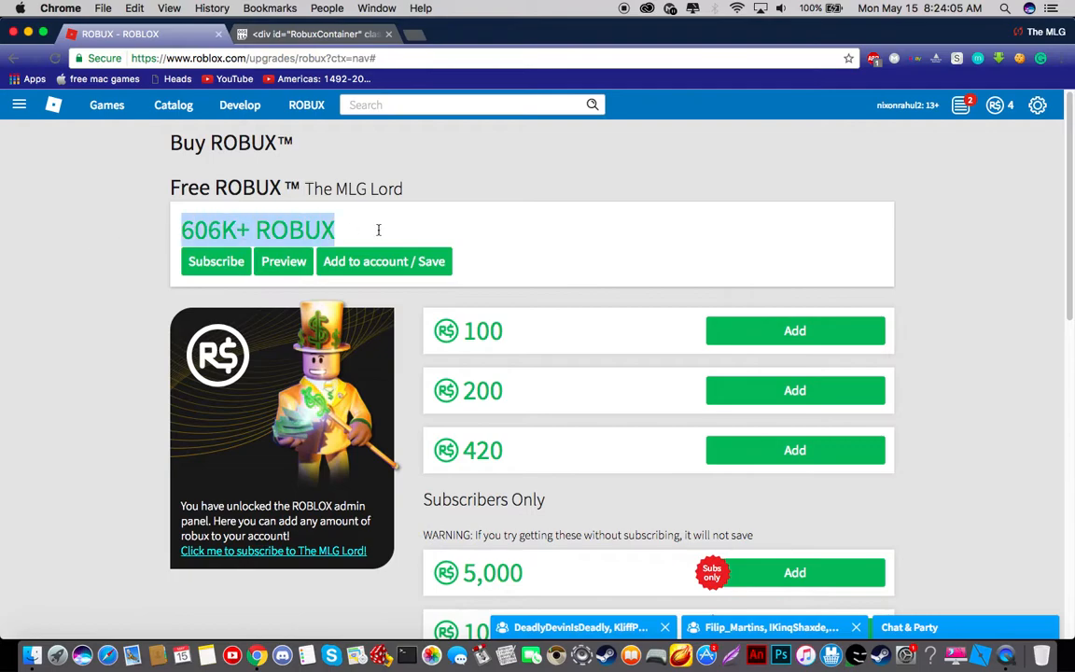
pyautogui.scroll(-3)
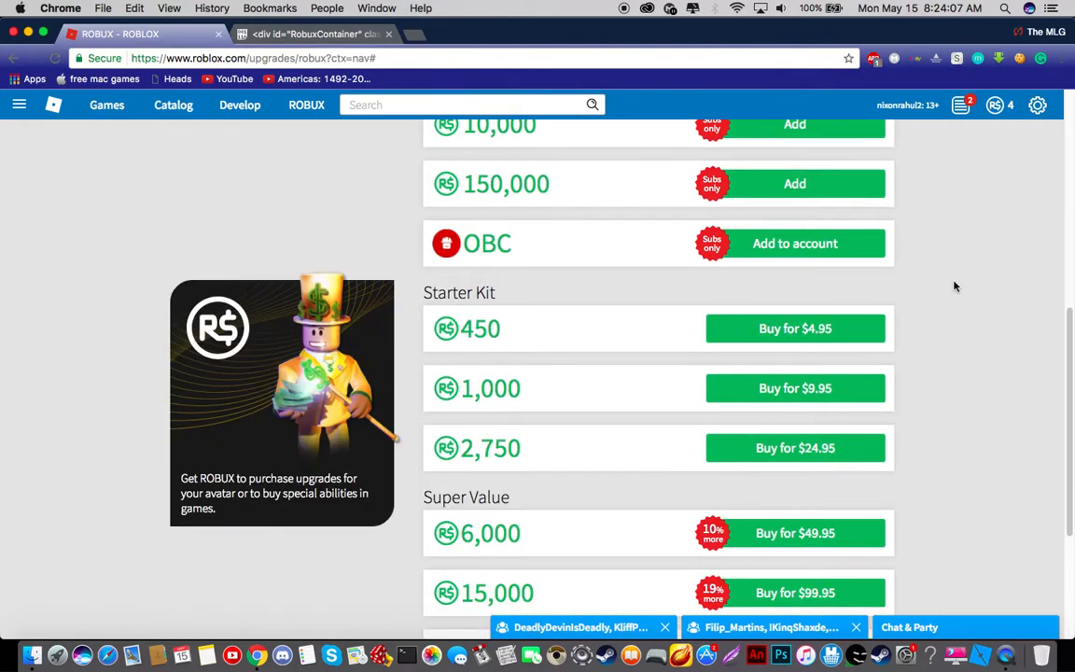
pyautogui.moveTo(172, 373)
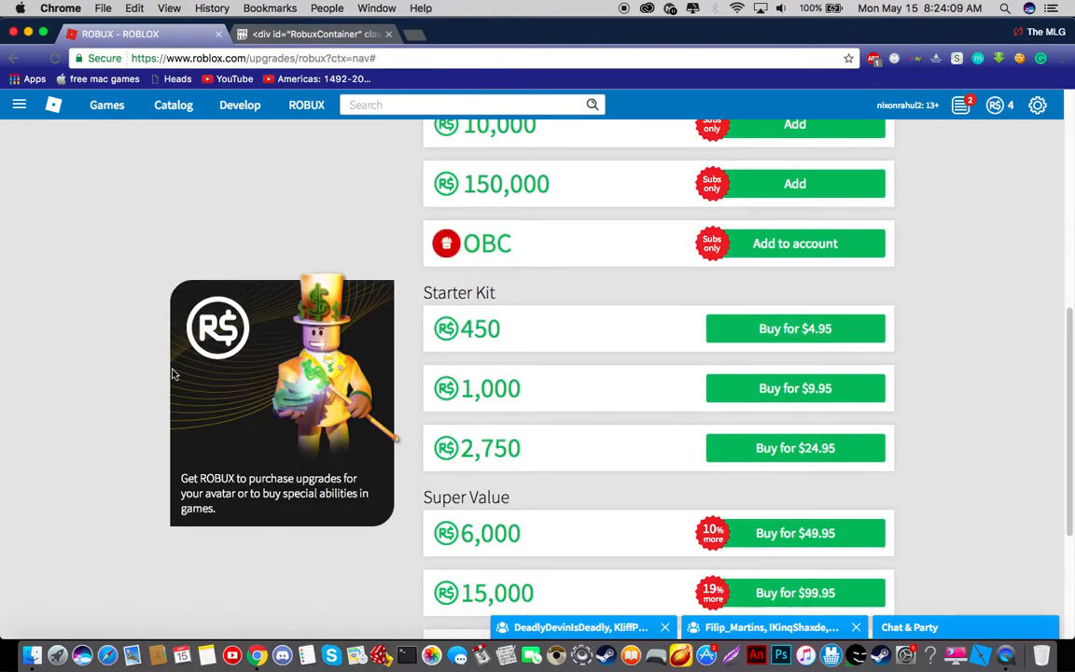
pyautogui.moveTo(661, 333)
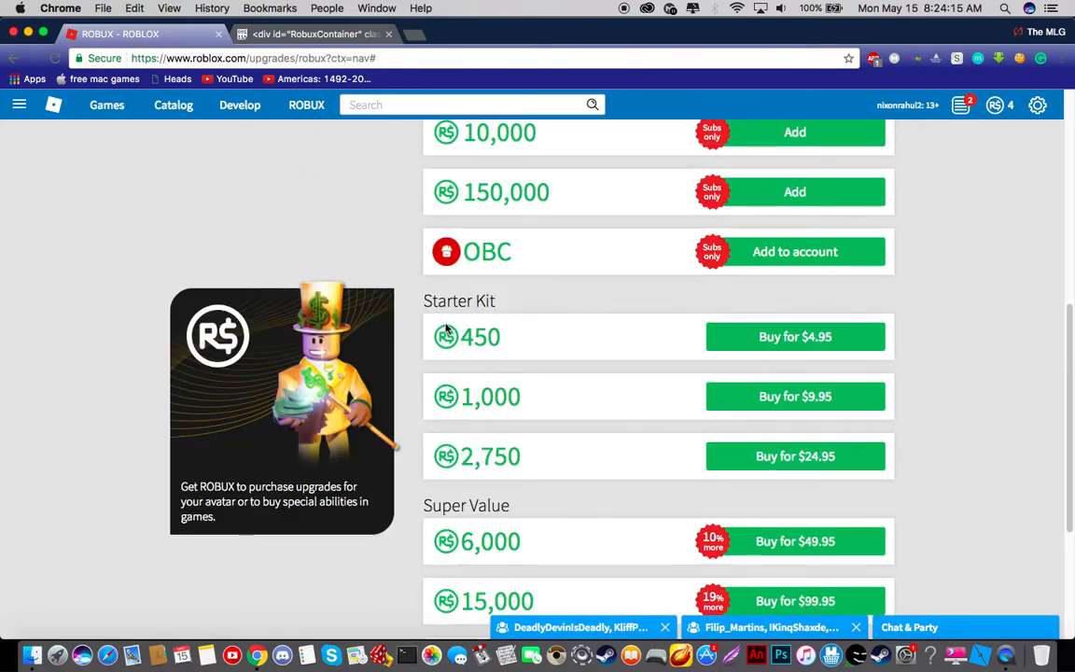
pyautogui.scroll(3)
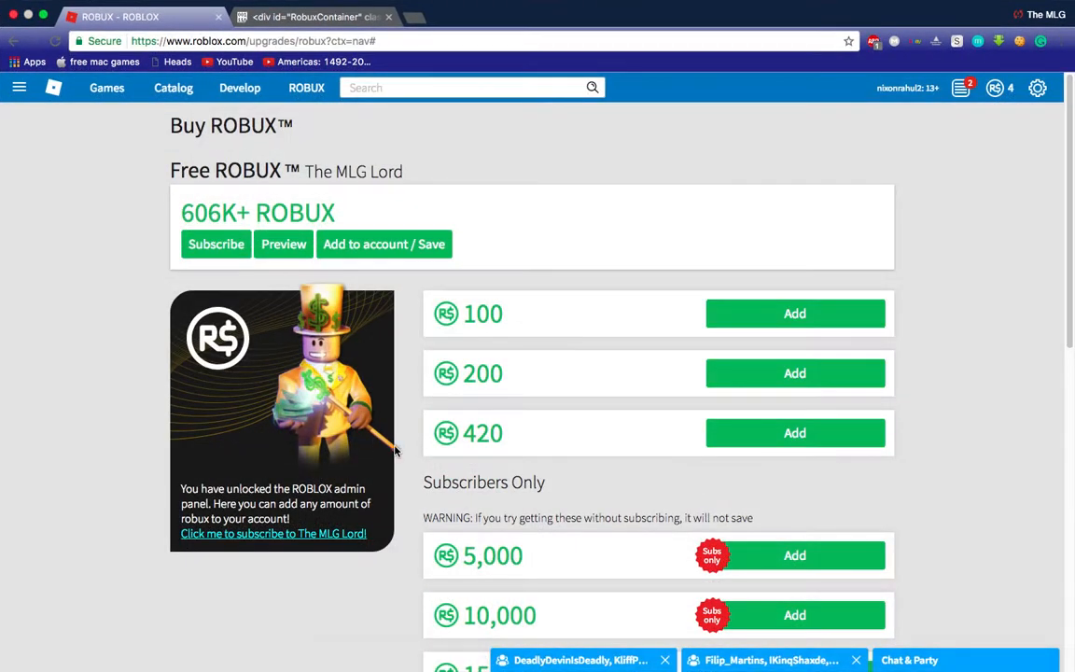
pyautogui.moveTo(329, 480)
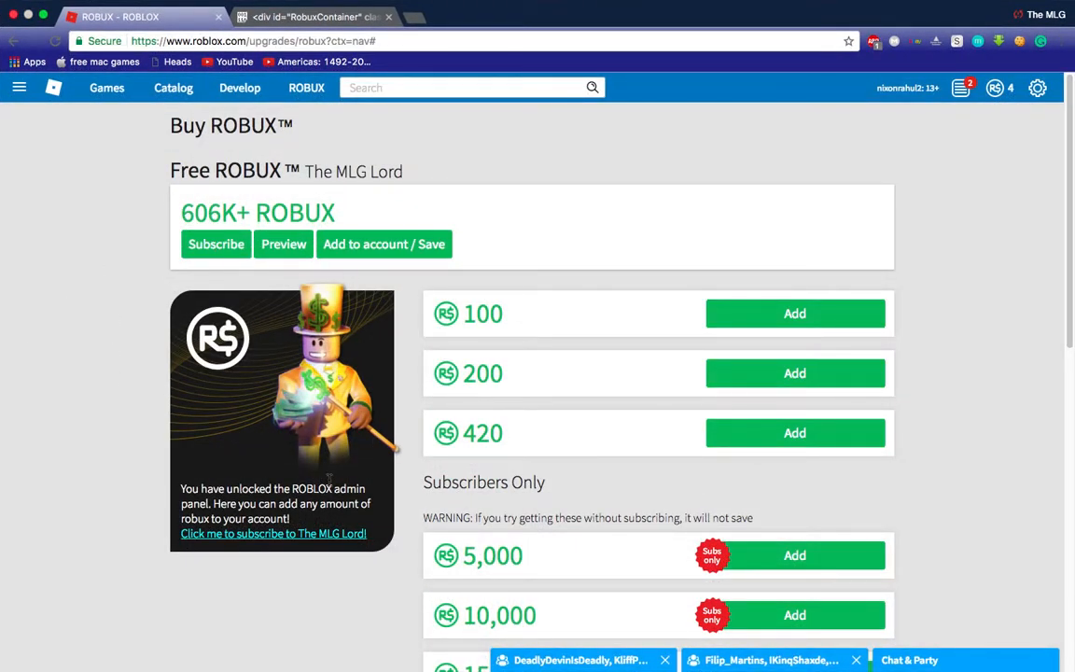
# Press Preview twice so the header balance shows 621K+ ROBUX
pyautogui.click(284, 243)
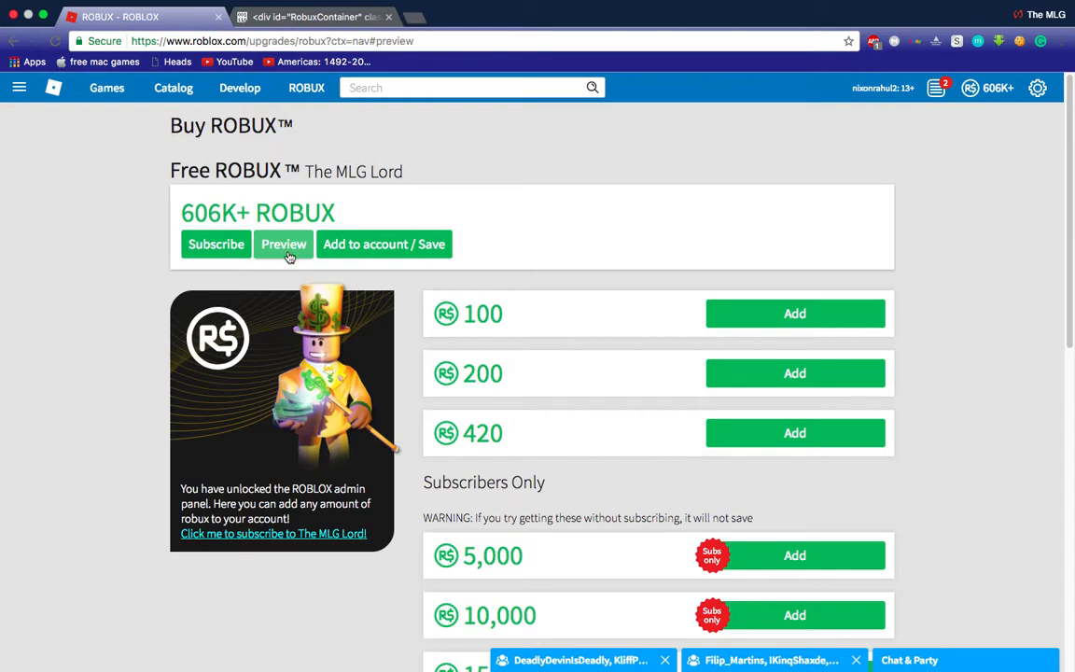
pyautogui.moveTo(1003, 93)
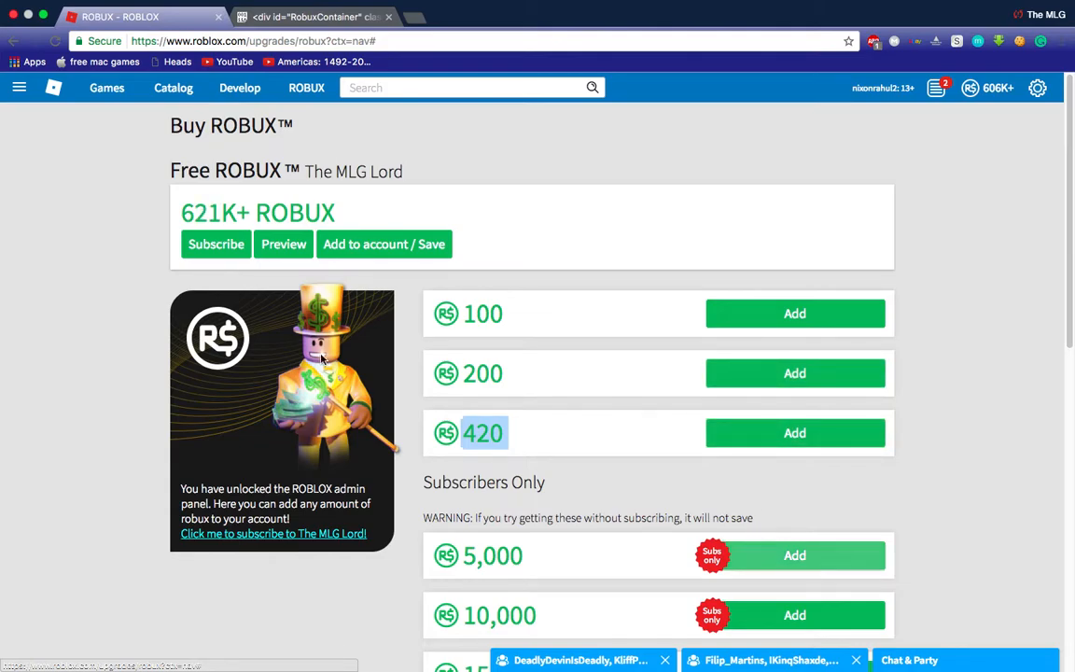
pyautogui.click(284, 244)
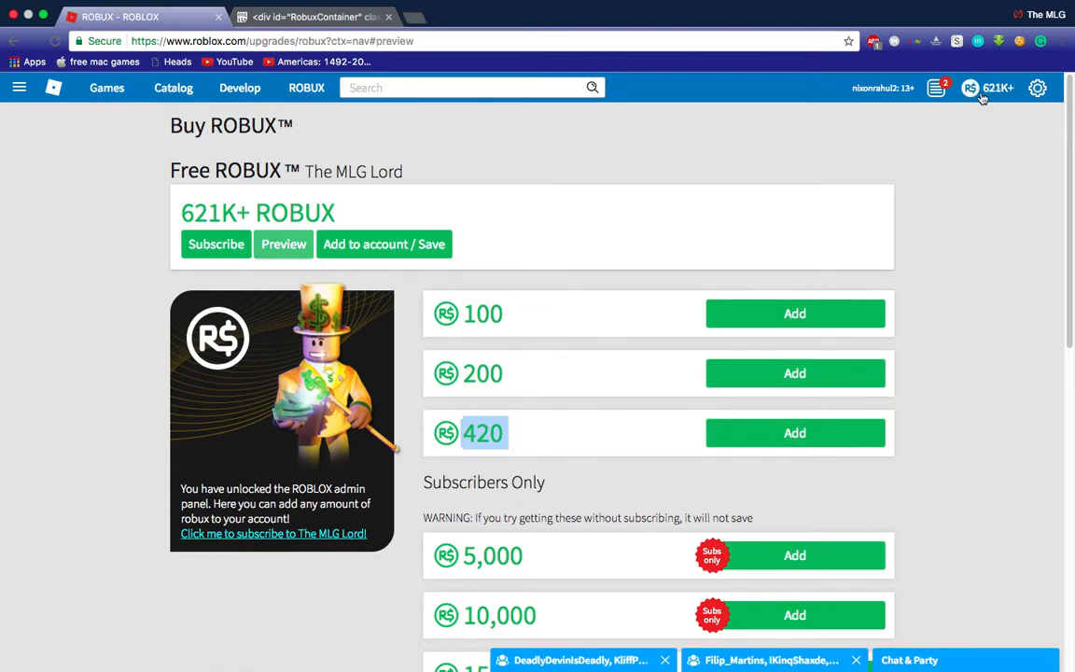
pyautogui.moveTo(353, 243)
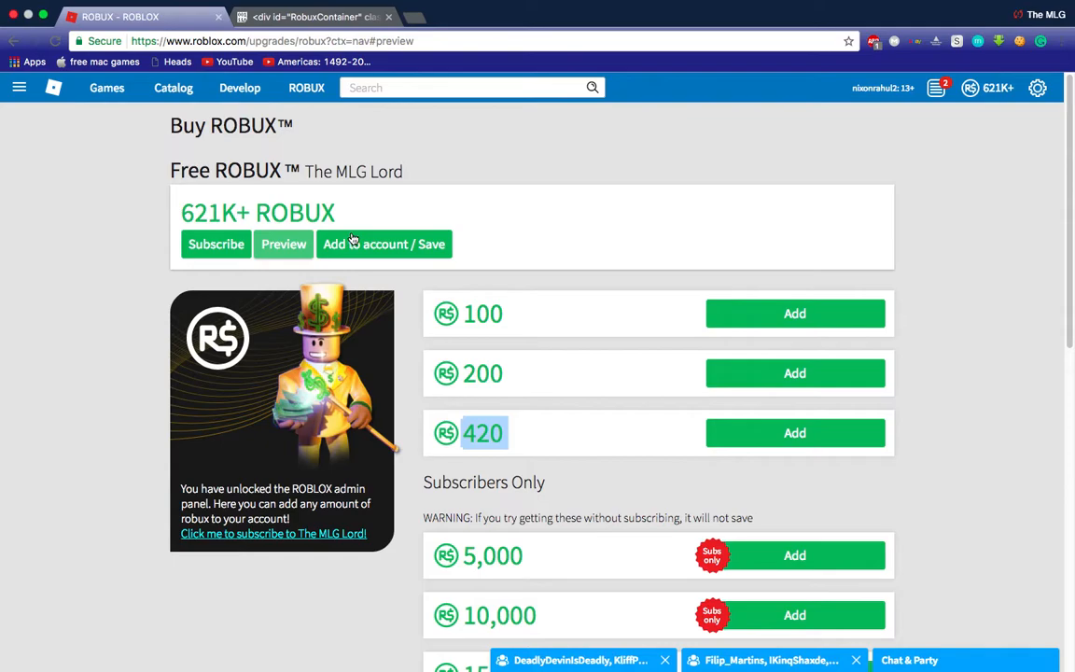
# Start Add to account / Save, then return to the Roblox tab showing 6.122%
pyautogui.click(383, 244)
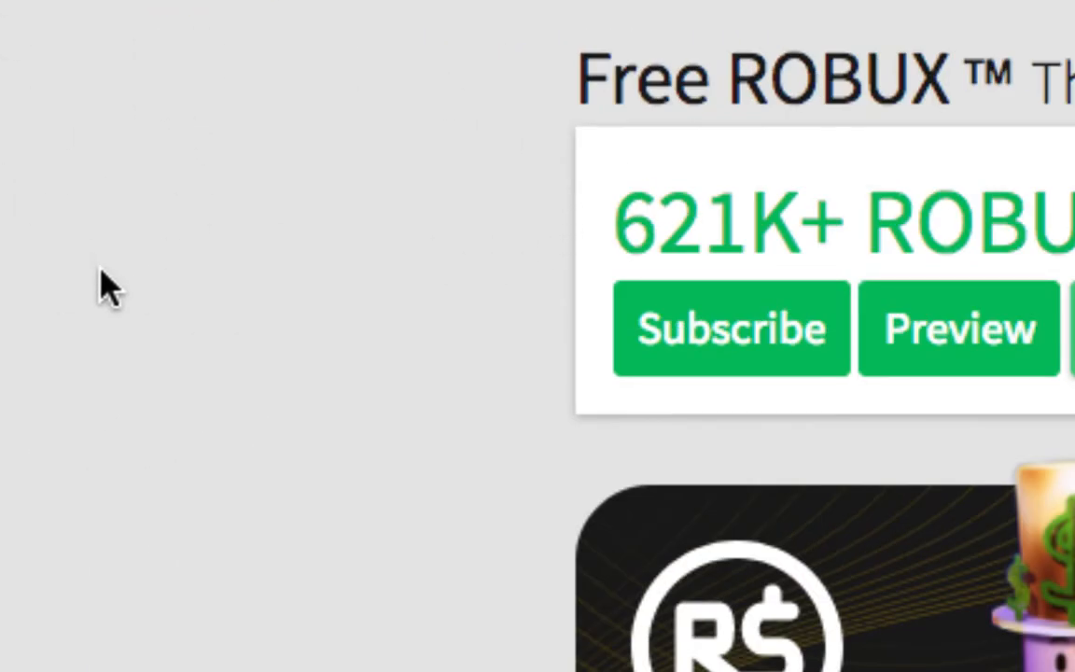
pyautogui.moveTo(788, 373)
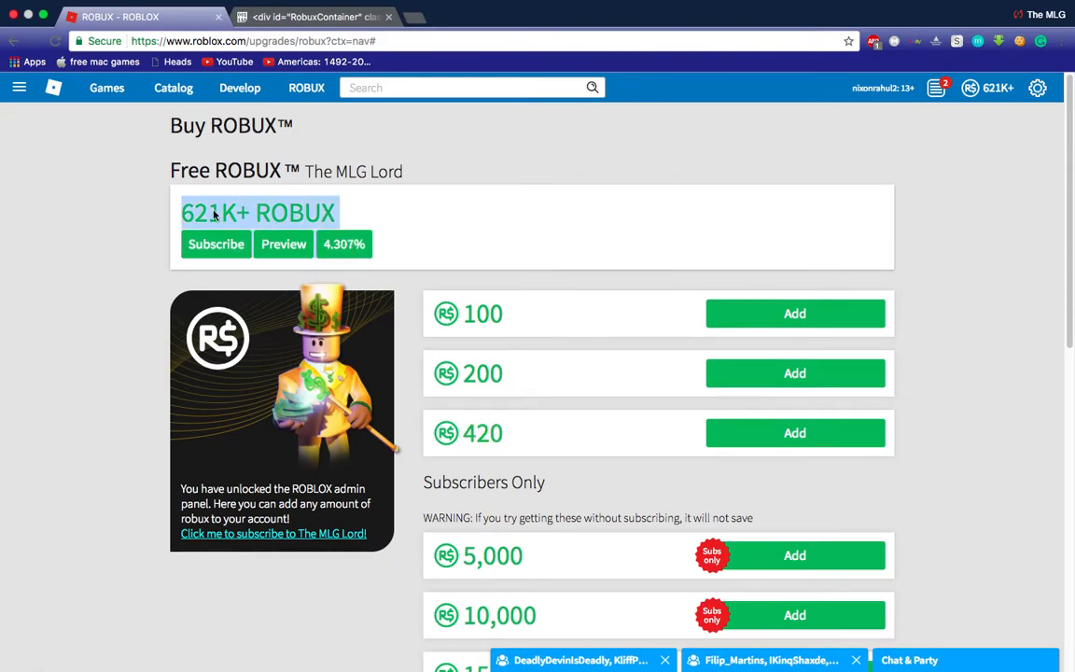
pyautogui.moveTo(433, 224)
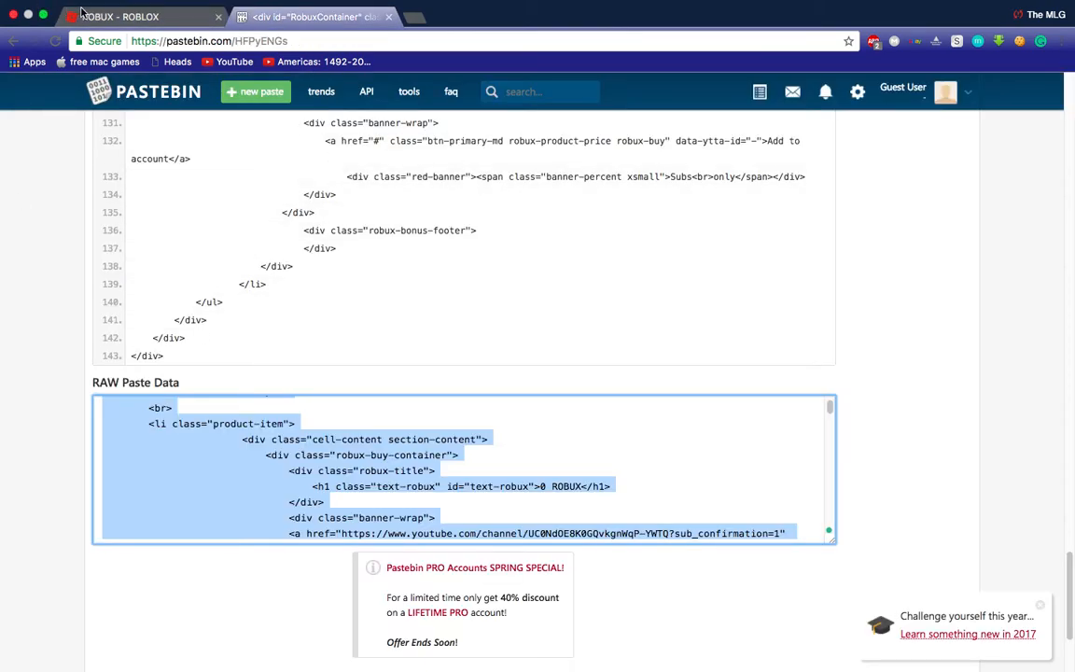
pyautogui.click(120, 16)
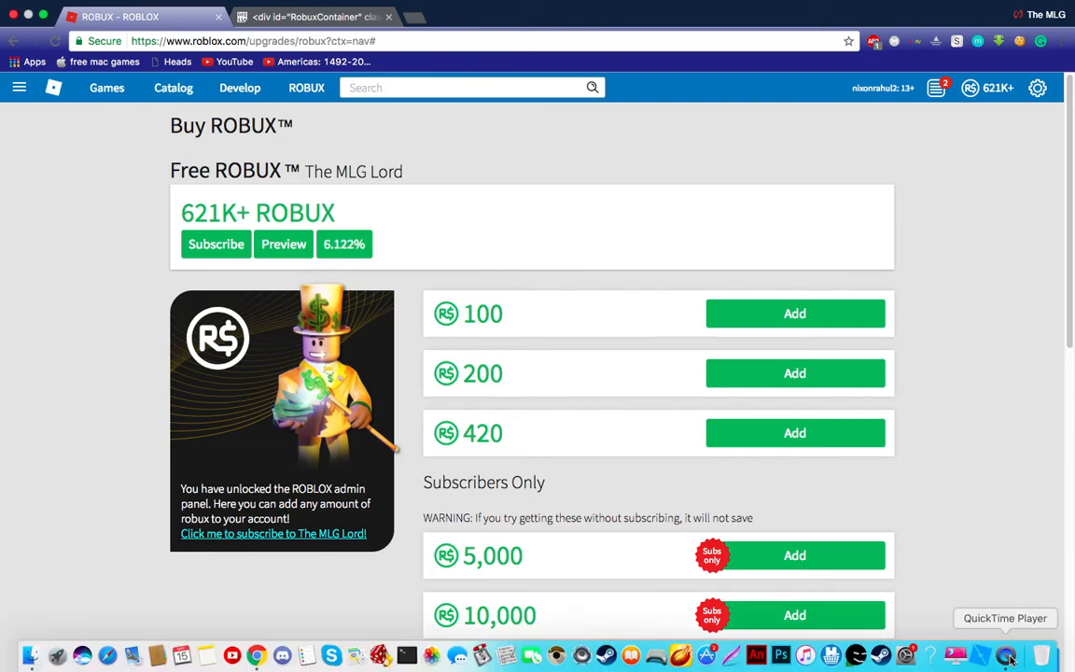